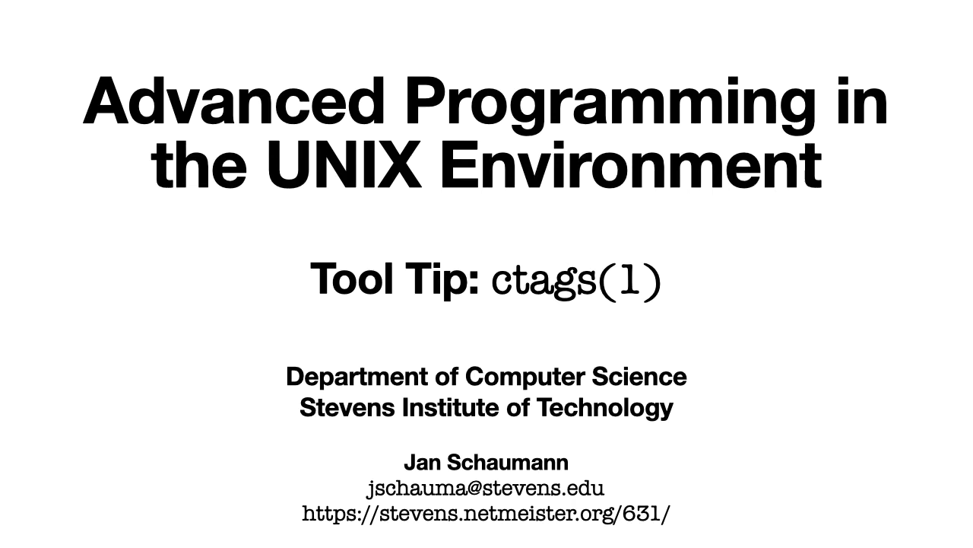
Advance from the ctags title slide to the live NetBSD terminal session.
key(Right)
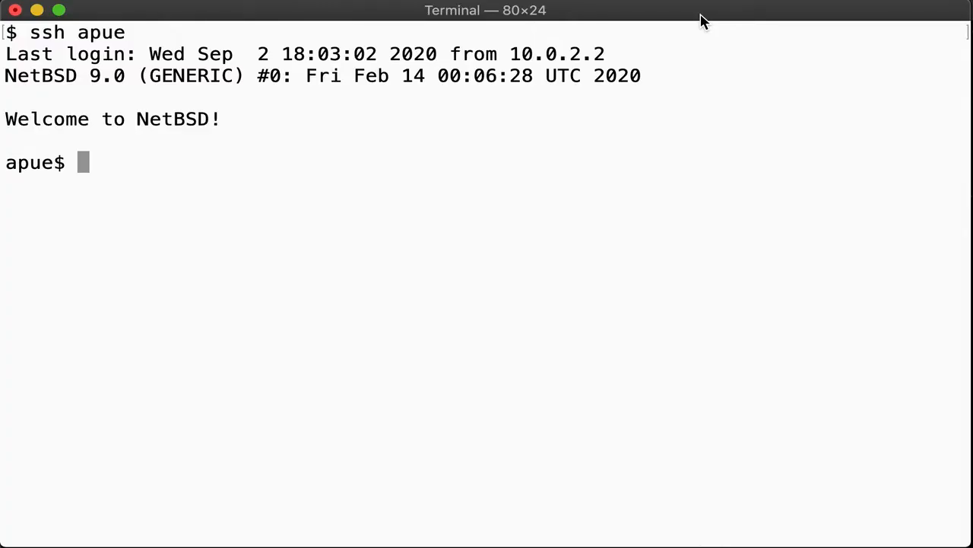
Browse simple-shell2.c in vim from directory 01, then move to tt/ctags.
text(cd 01)
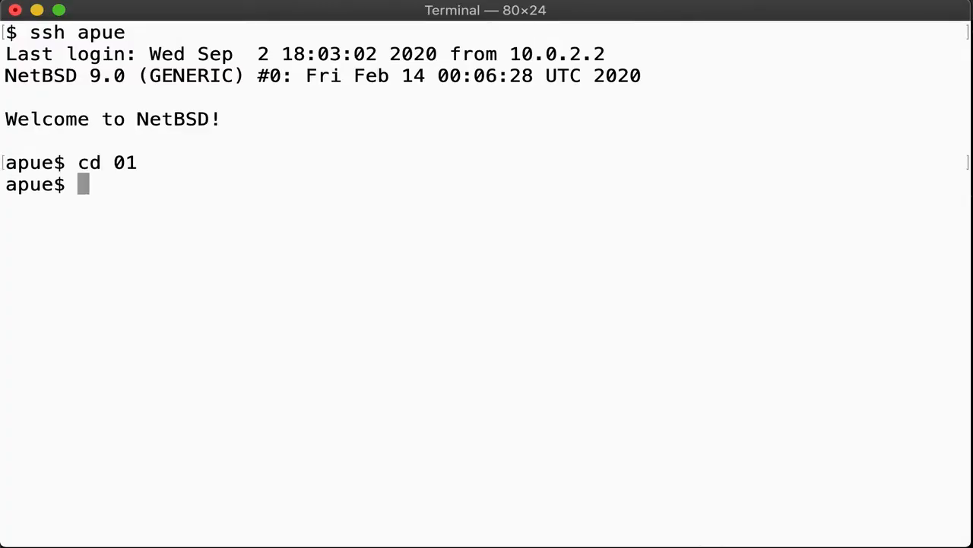
text(vim simple-shell2.c)
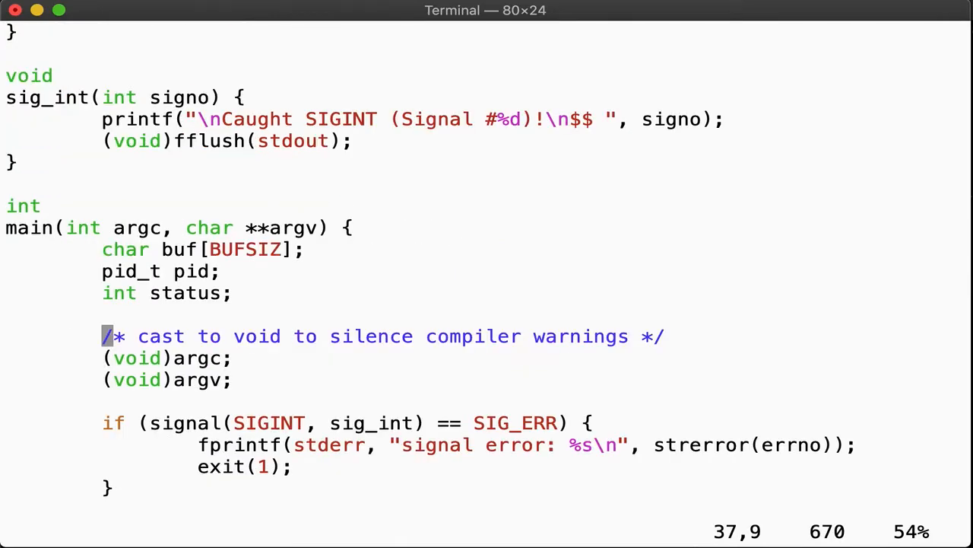
scroll(down, 3)
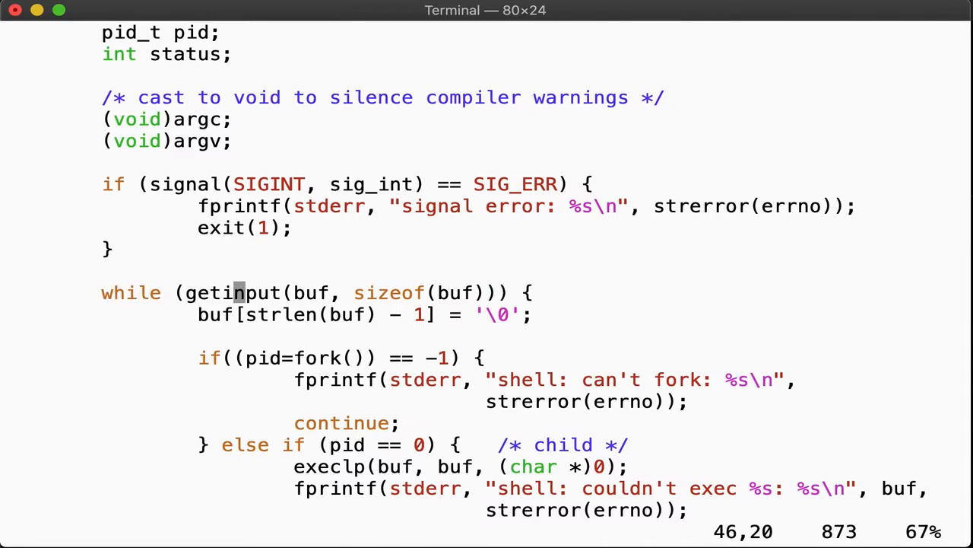
scroll(up, 3)
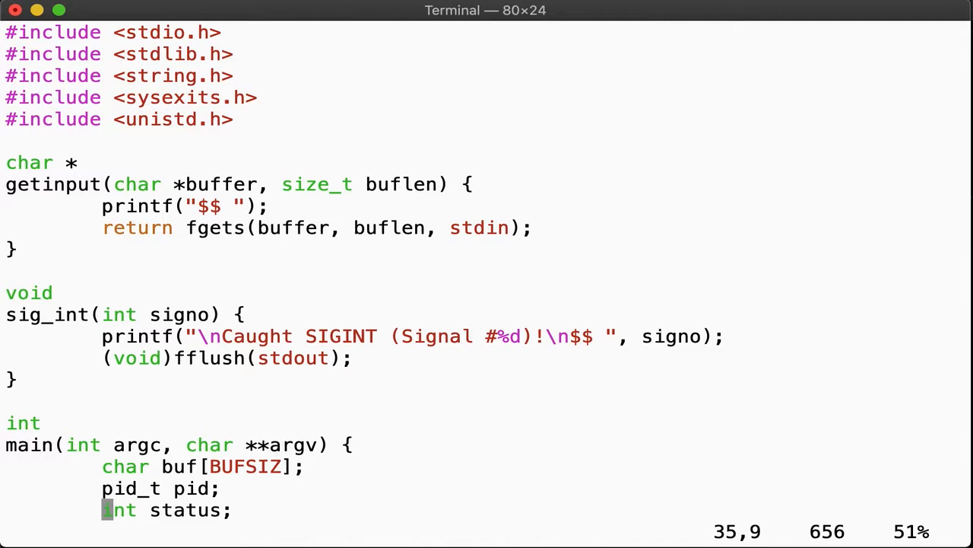
drag(122, 205, 304, 247)
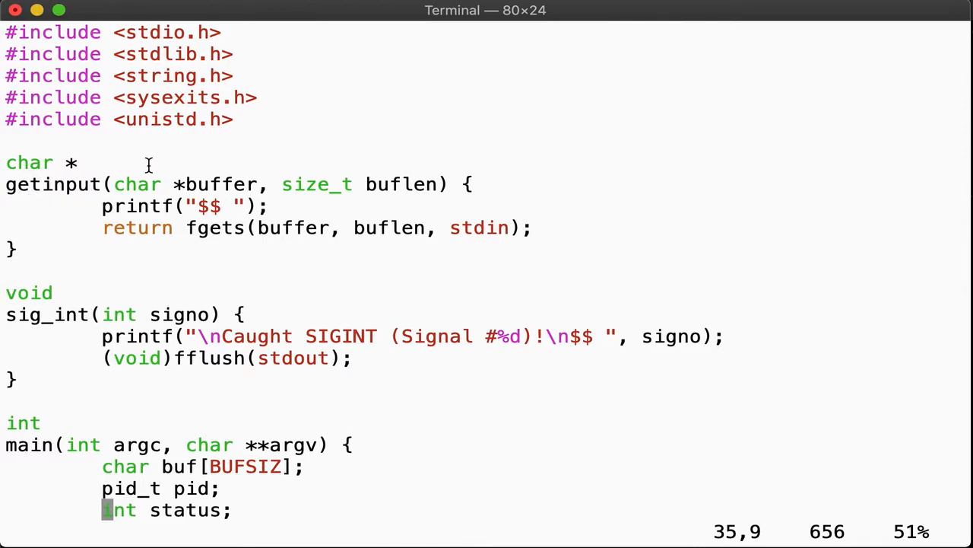
scroll(down, 3)
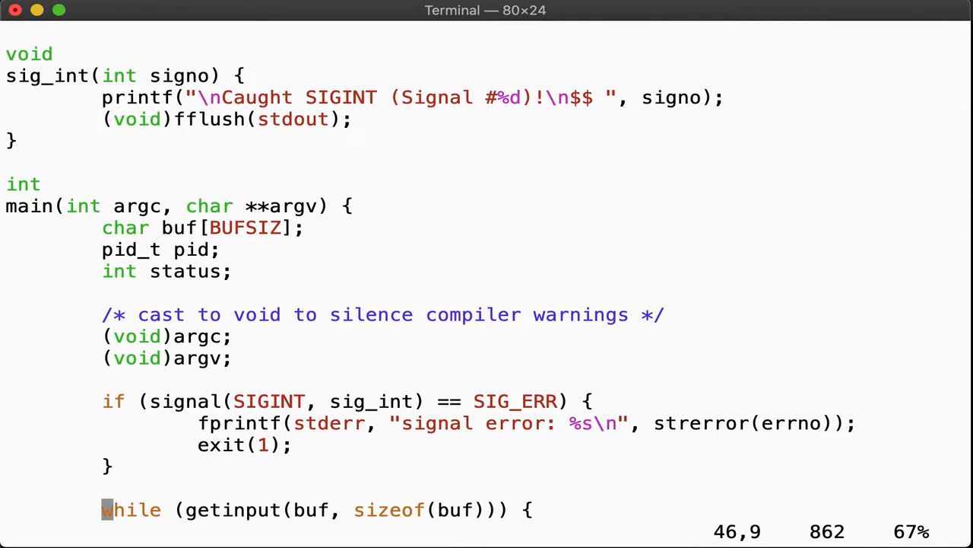
scroll(down, 3)
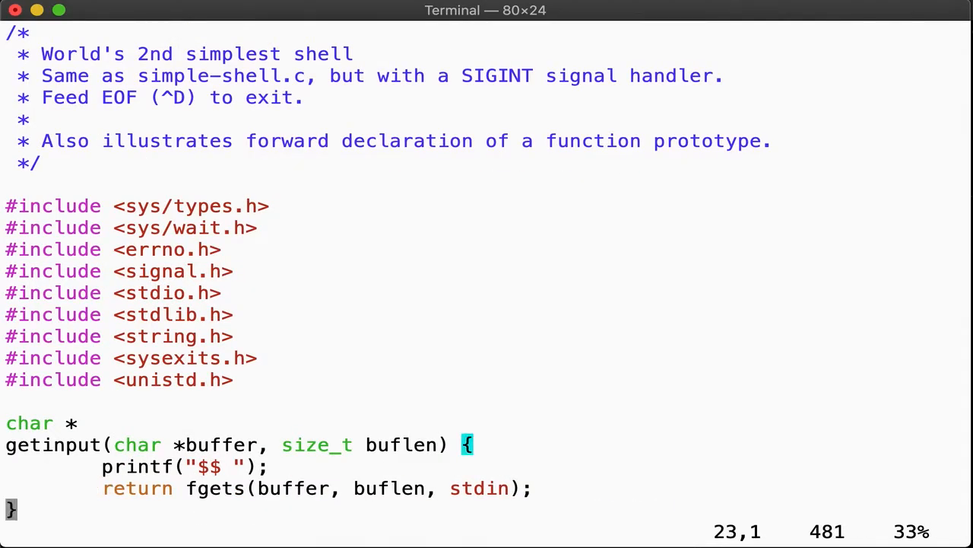
scroll(down, 3)
text(cd ../tt/ctags/)
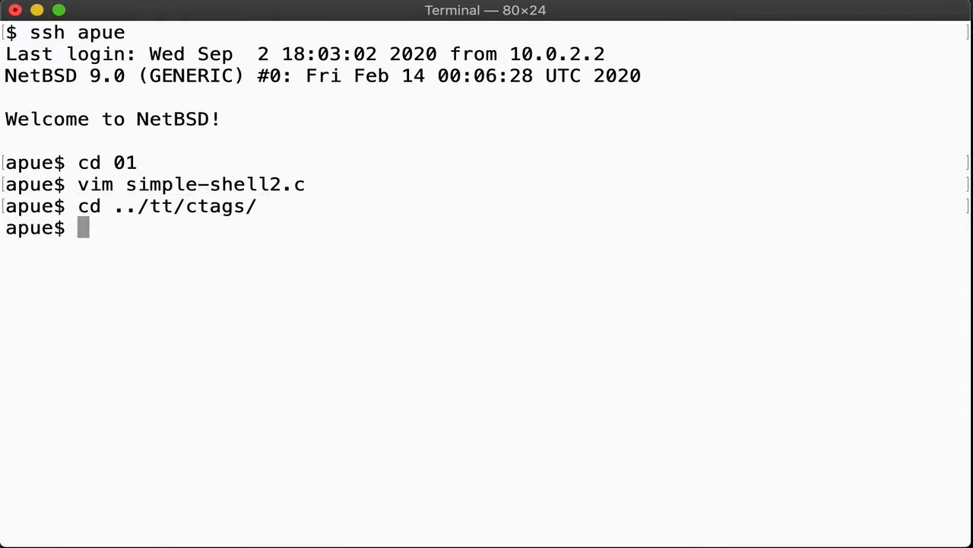
List the ctags directory, select Makefile, and read through simple-shell.c in vim.
text(ls)
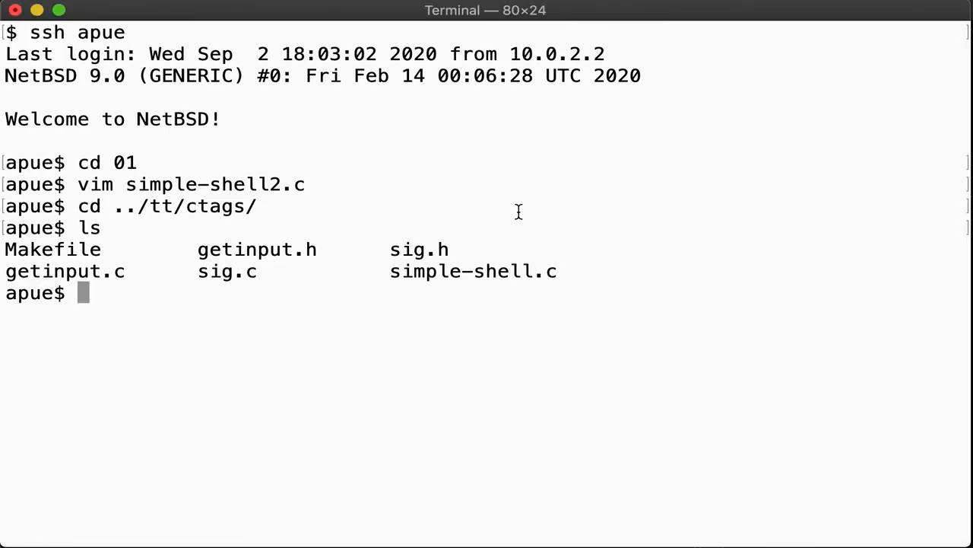
mouse_move(440, 223)
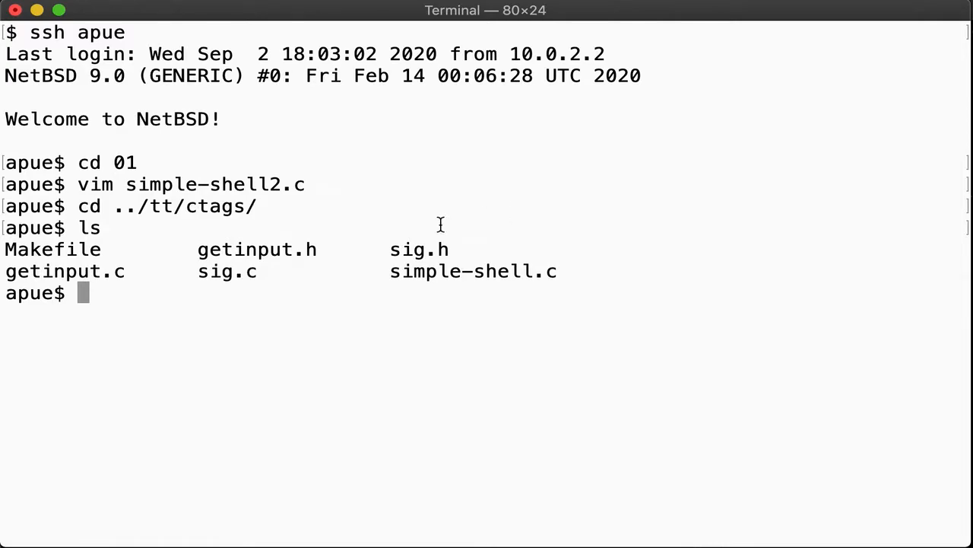
double_click(226, 271)
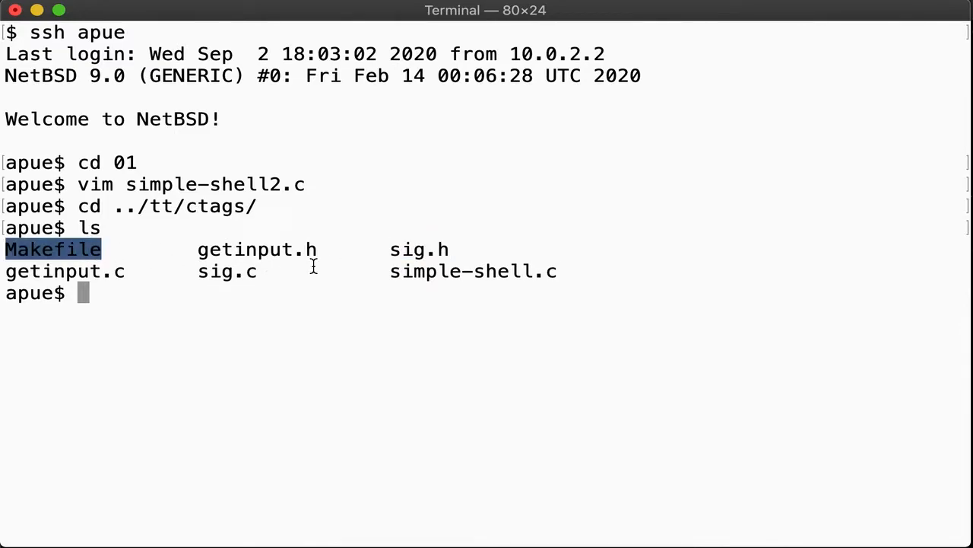
mouse_move(411, 263)
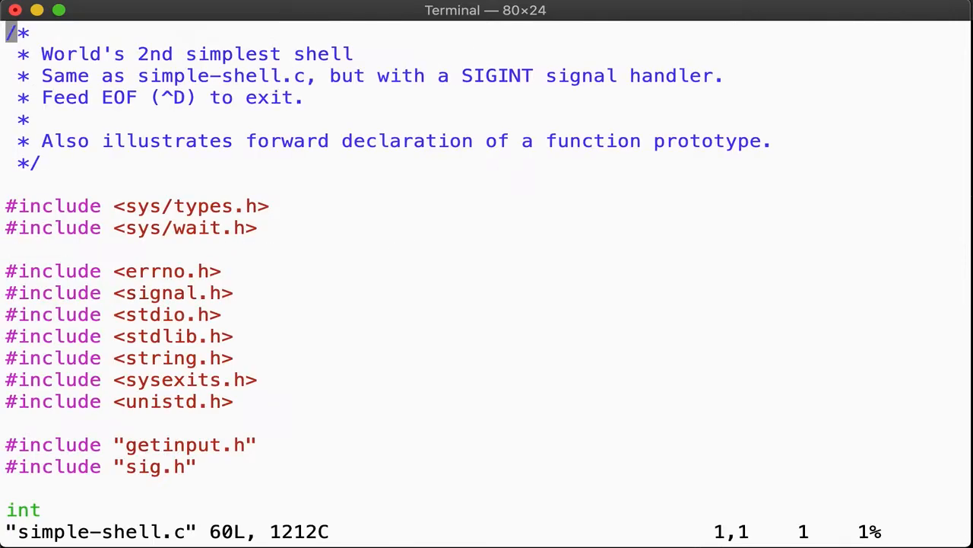
scroll(down, 3)
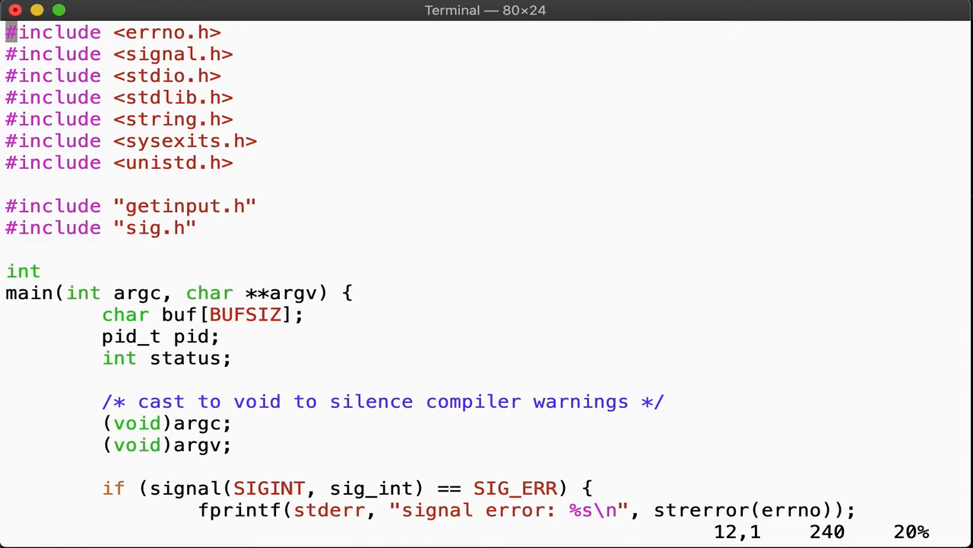
scroll(down, 3)
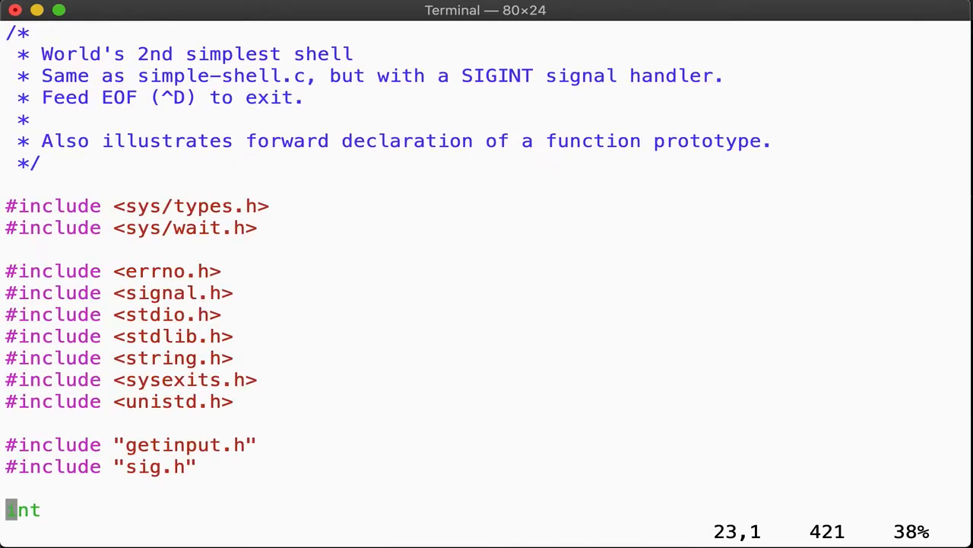
scroll(down, 3)
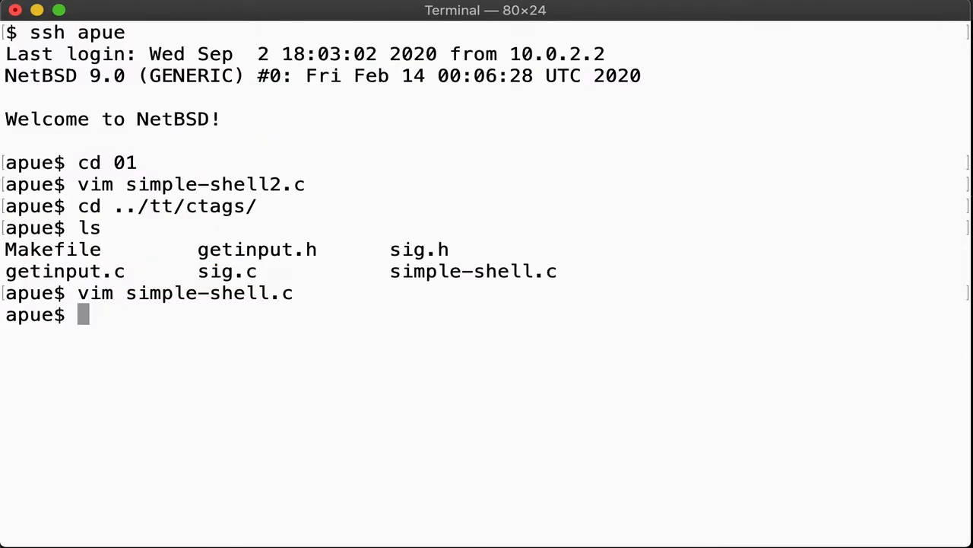
View getinput.h, getinput.c and sig.* in vim, then build simple-shell with make.
text(vim getinput.)
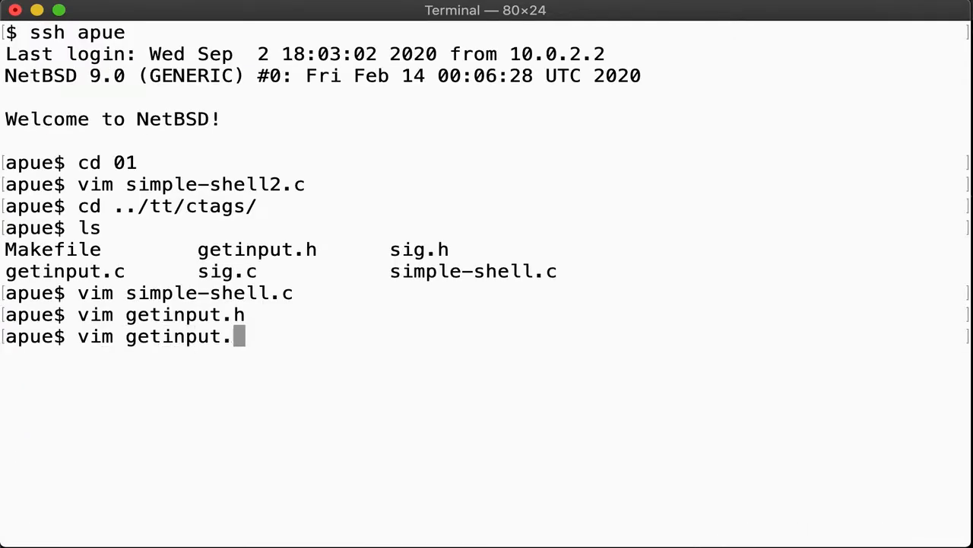
text(c)
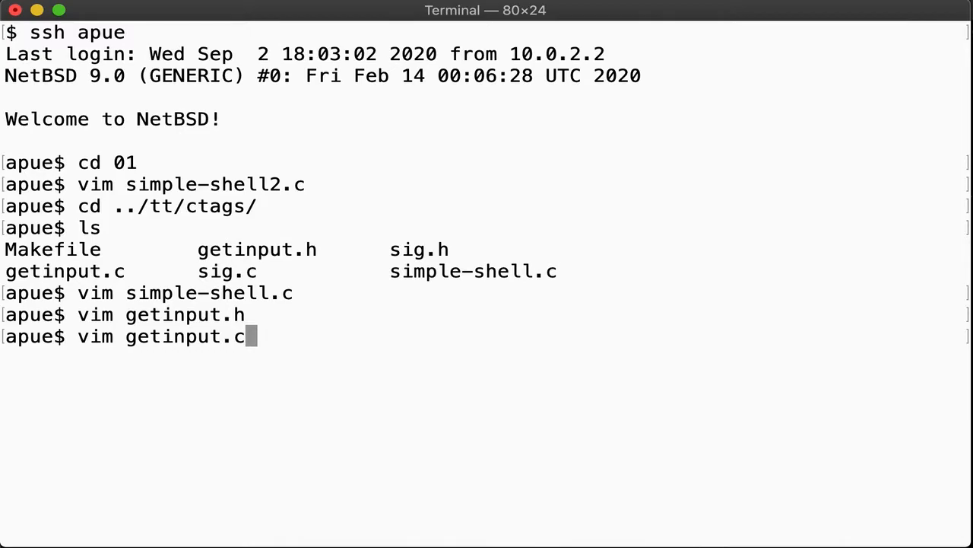
key(Return)
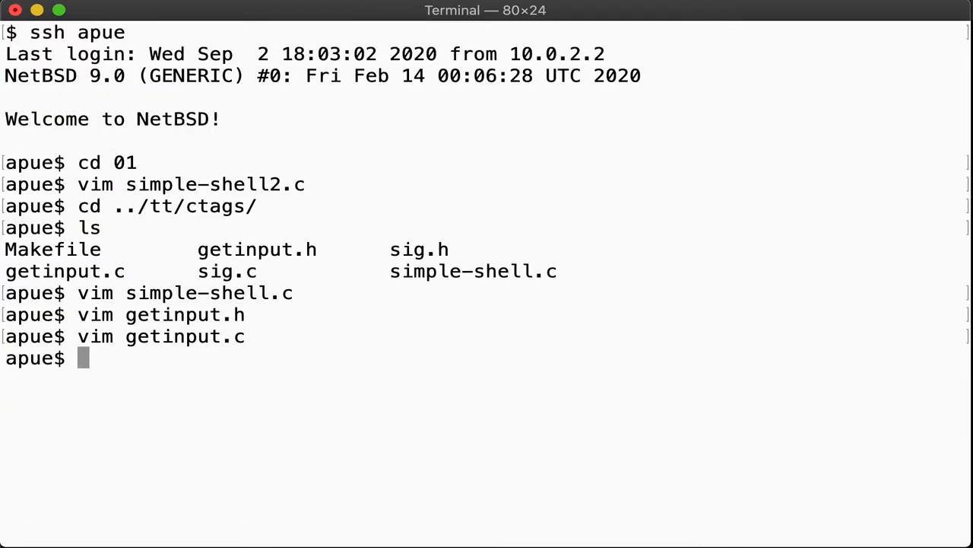
text(vim)
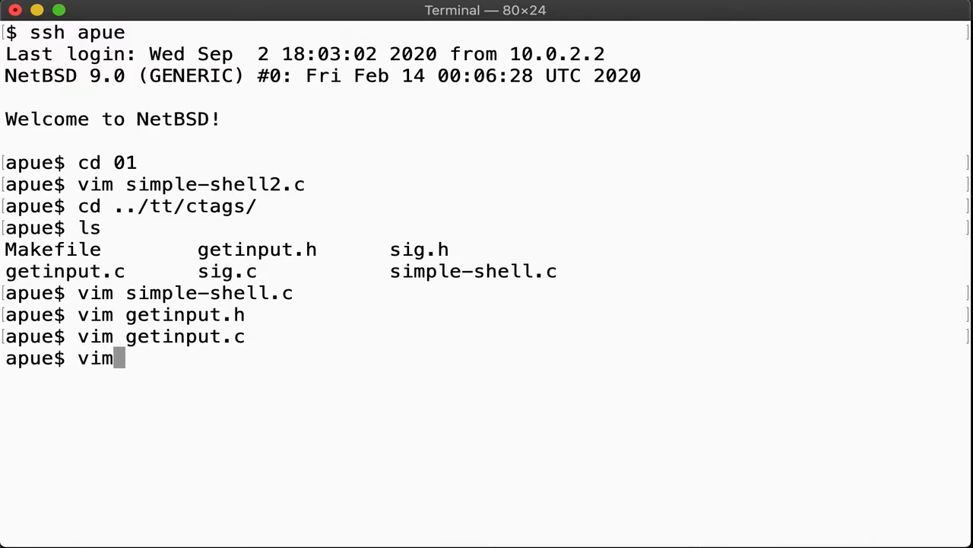
text(sig.*)
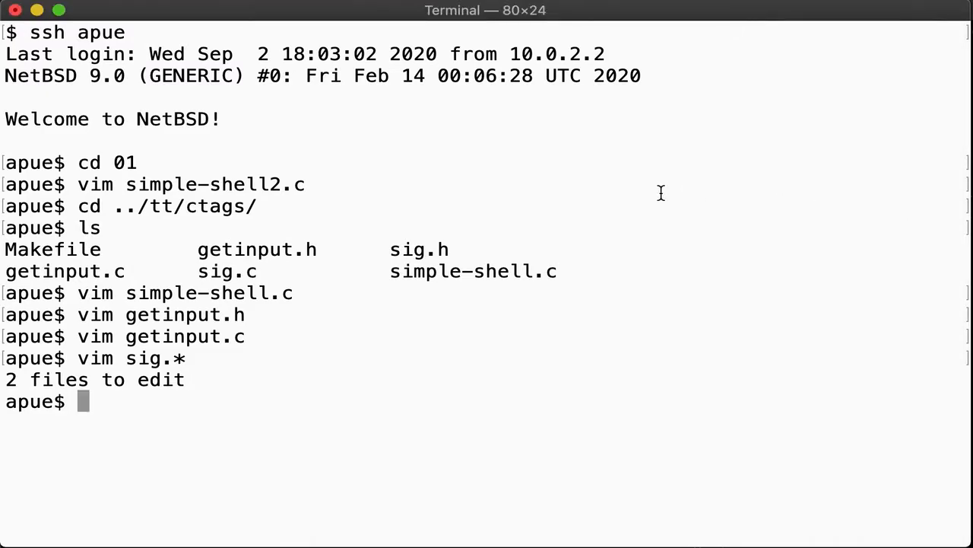
text(make)
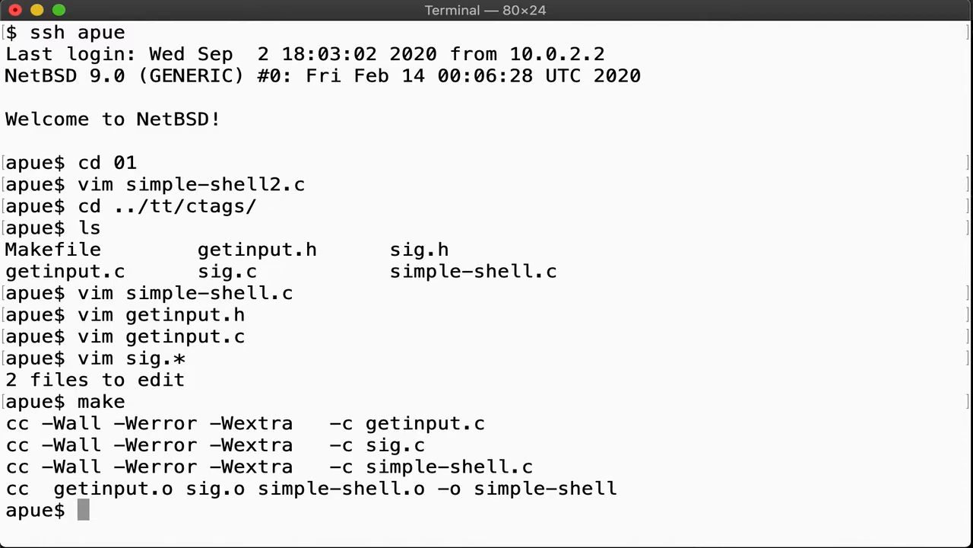
Run ./simple-shell to execute date, then review simple-shell.c and getinput.c.
text(./simple-shell)
text(date)
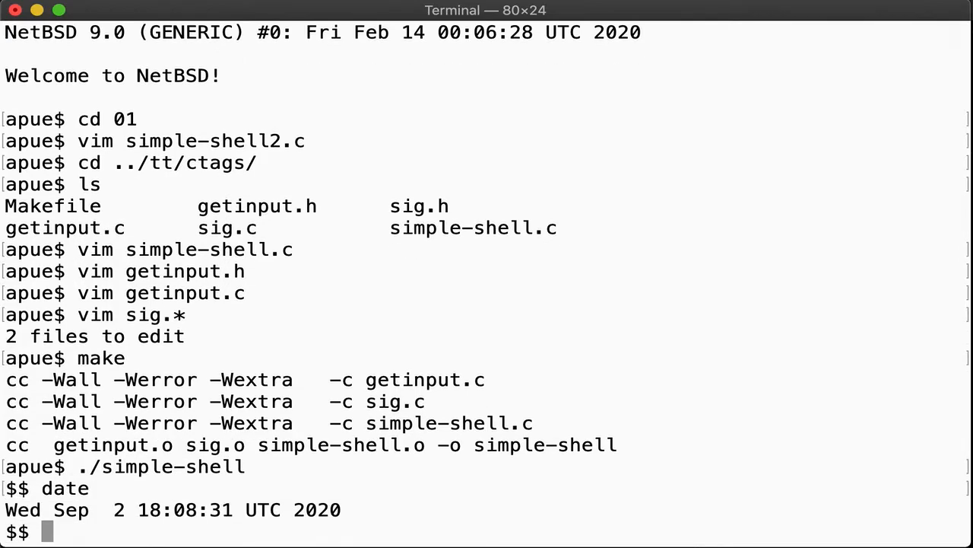
text(apue)
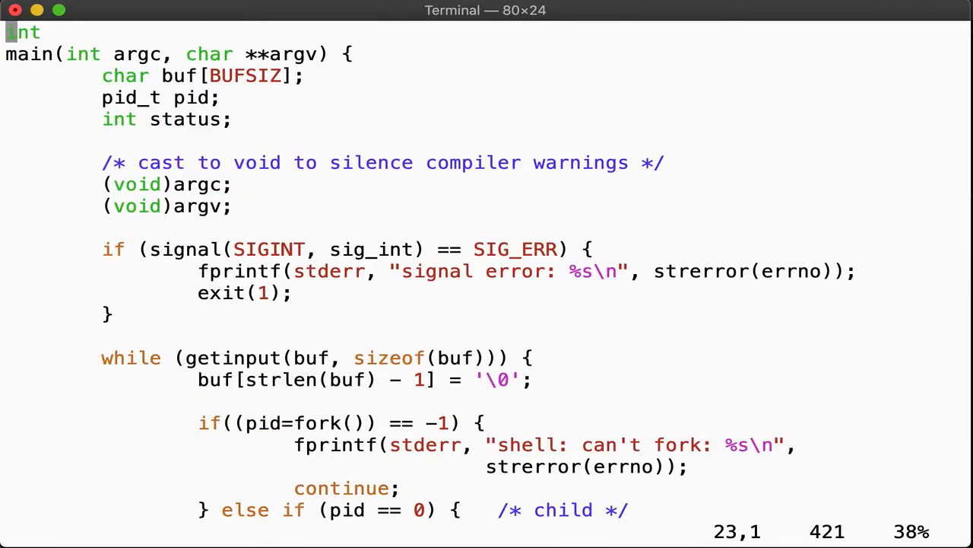
scroll(down, 3)
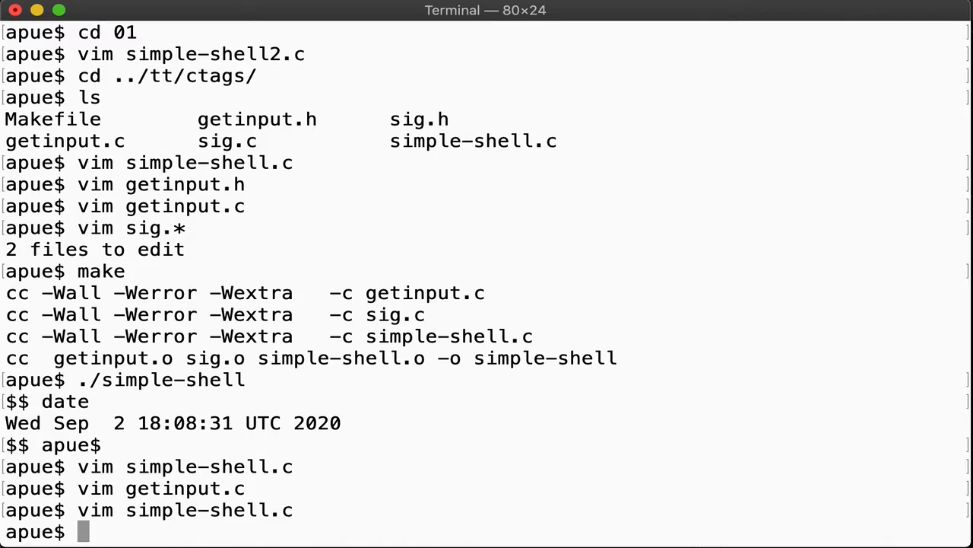
Read the ctags man page, quit it, and clear the screen.
text(ma)
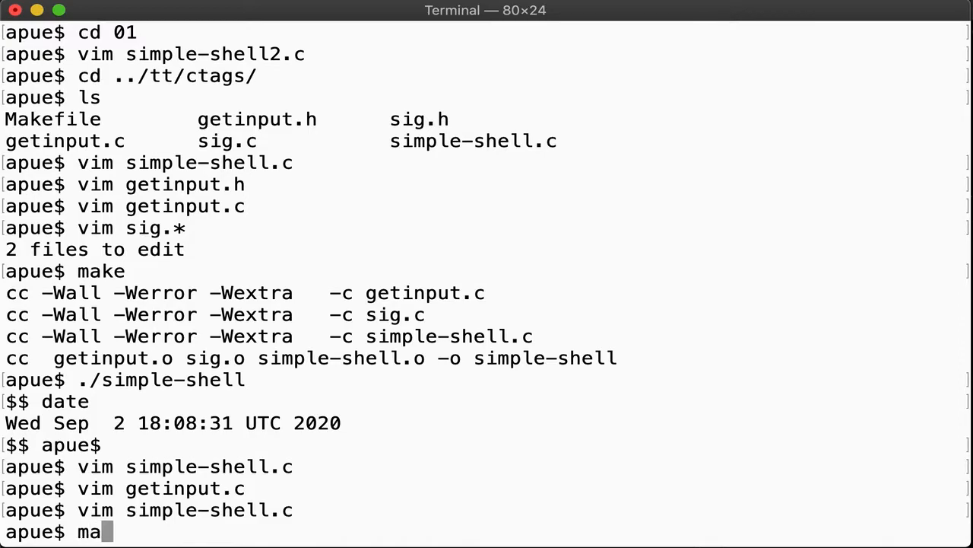
text(n ctags)
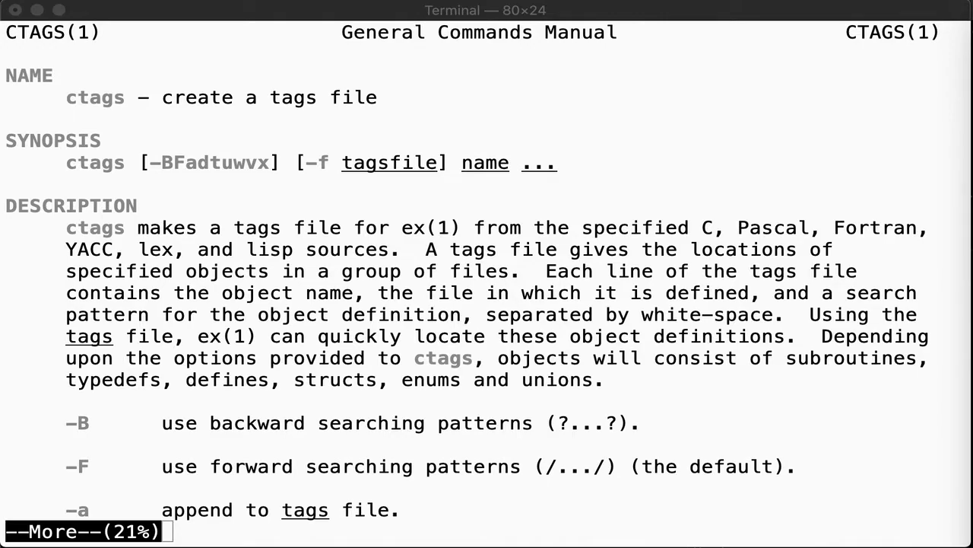
mouse_move(661, 276)
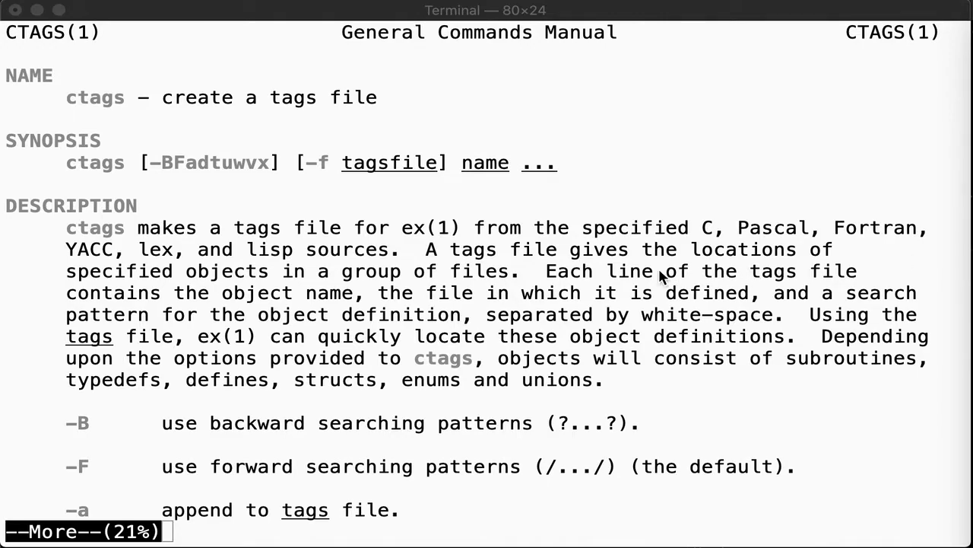
key(q)
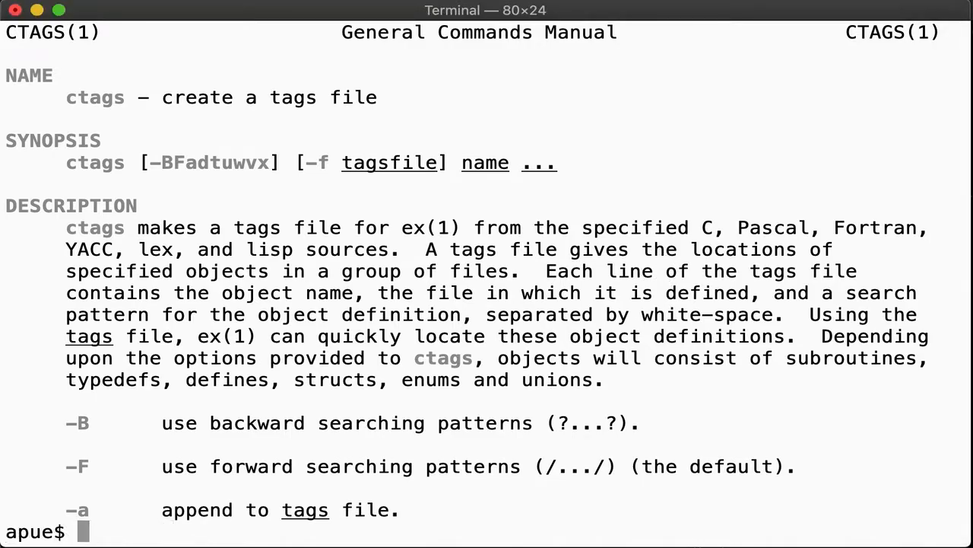
key(q)
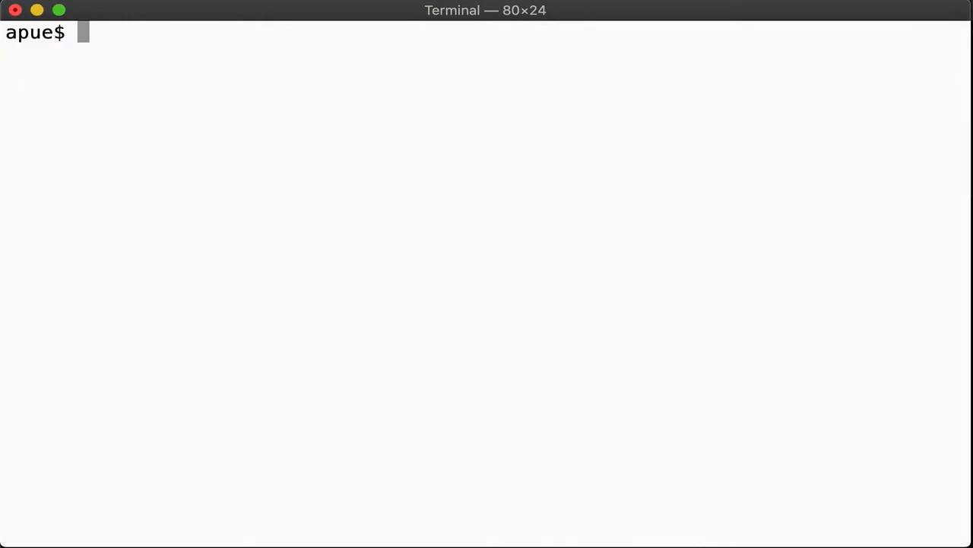
Generate tags with ctags *, check the 166-byte file with ls -l, and inspect it in vi.
text(ctags *)
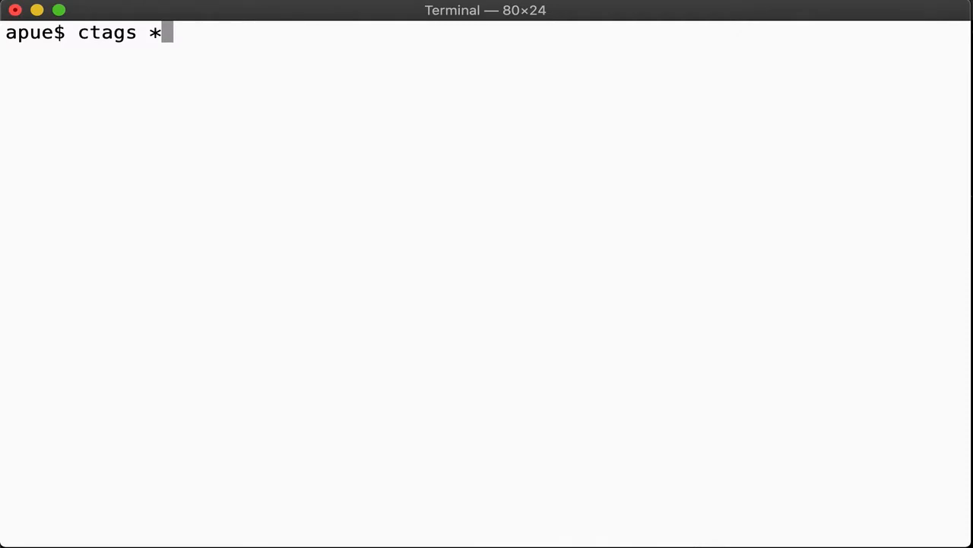
text(ls -l tags)
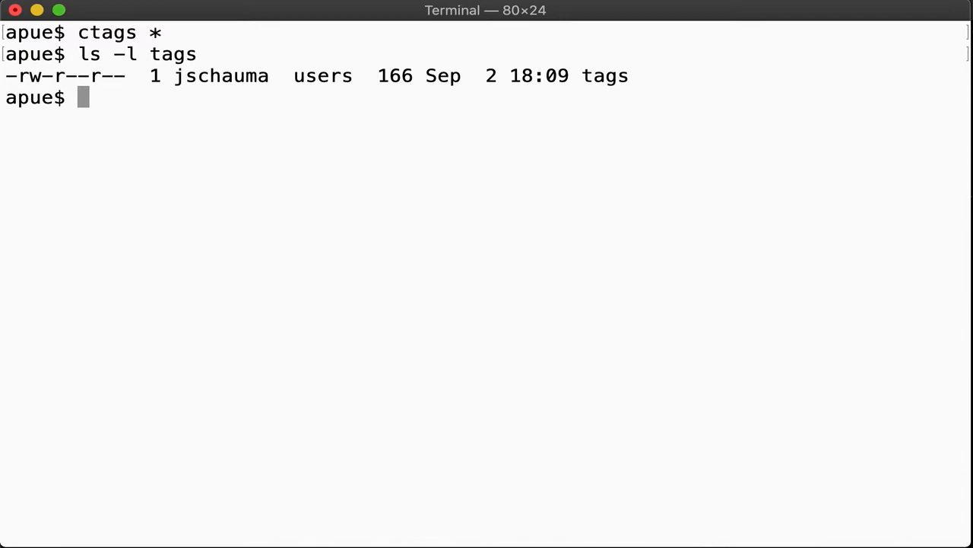
text(vi tags)
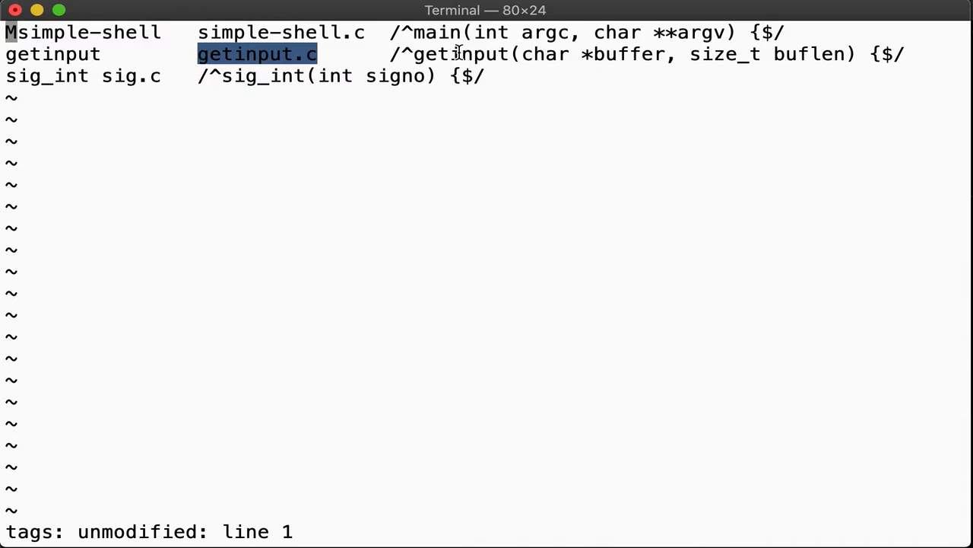
text(:q)
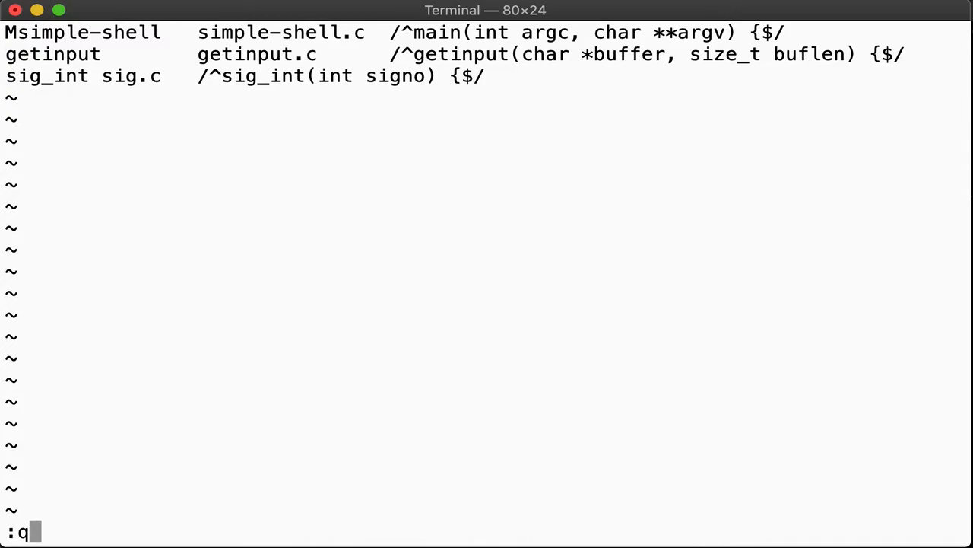
key(Return)
text(vi)
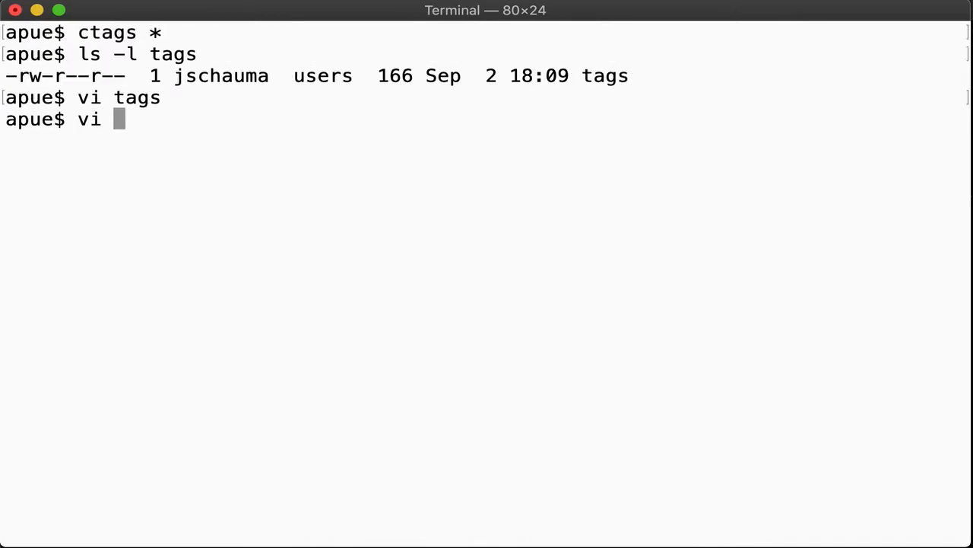
Jump through simple-shell.c tags like getinput and sig_int, quit, and head to /usr/src.
text(simple-shell.c)
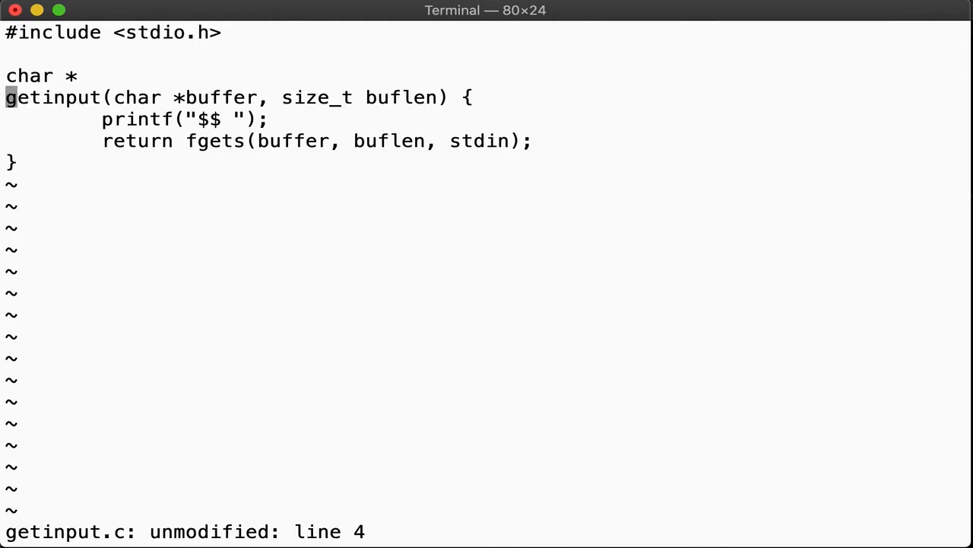
mouse_move(238, 254)
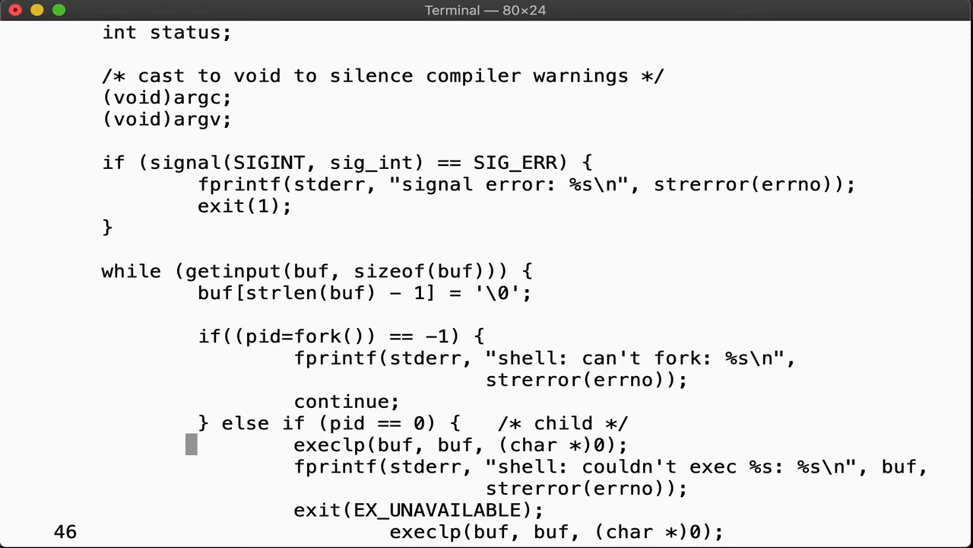
text(:ta sig_)
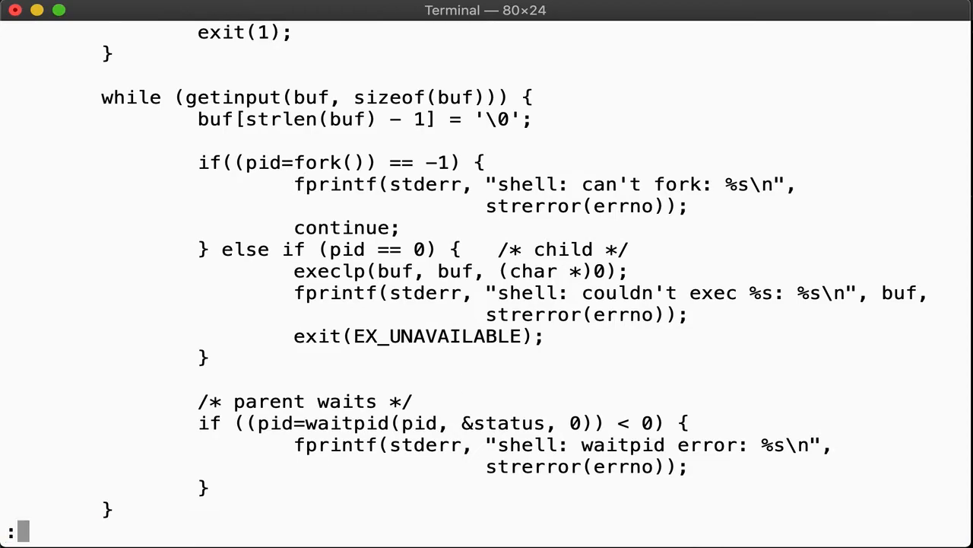
text(q)
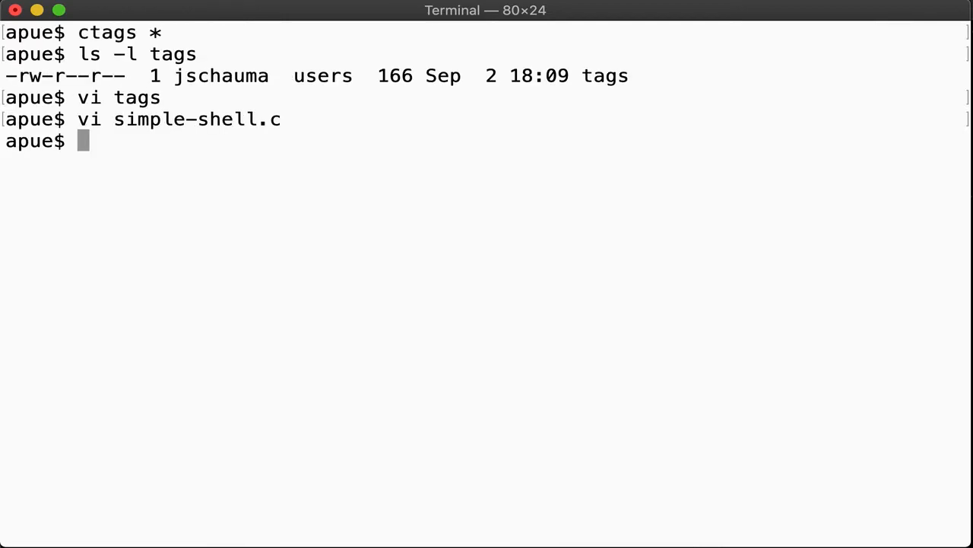
text(cd /usr/src)
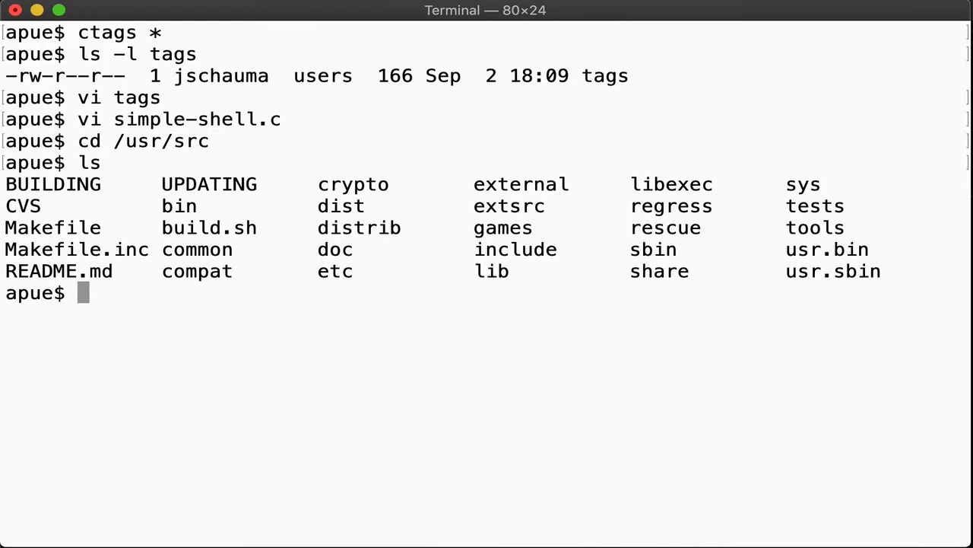
List /usr/src and lib/libc/stdio, then browse lib/libc/stdio/fprintf.c in vi.
text(ls)
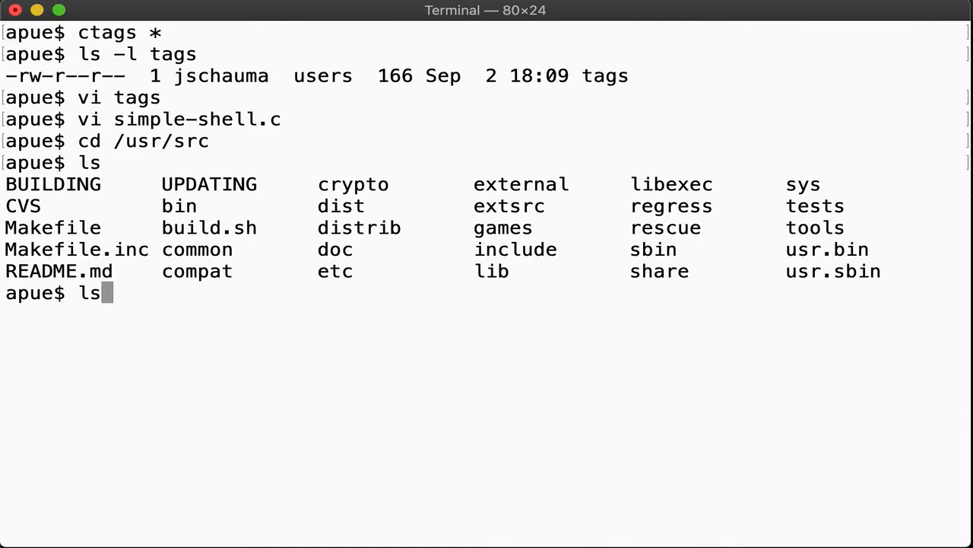
text(lib/libc/st)
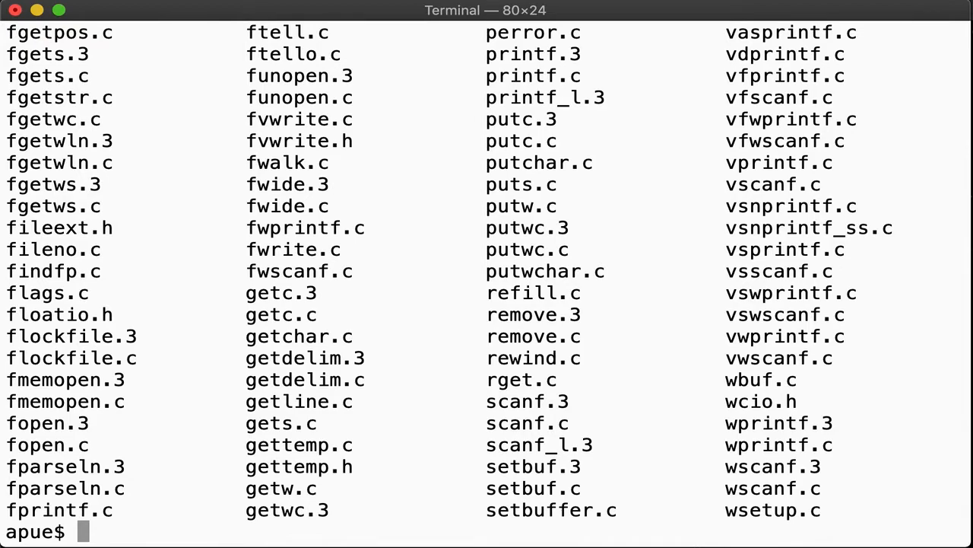
text(vi)
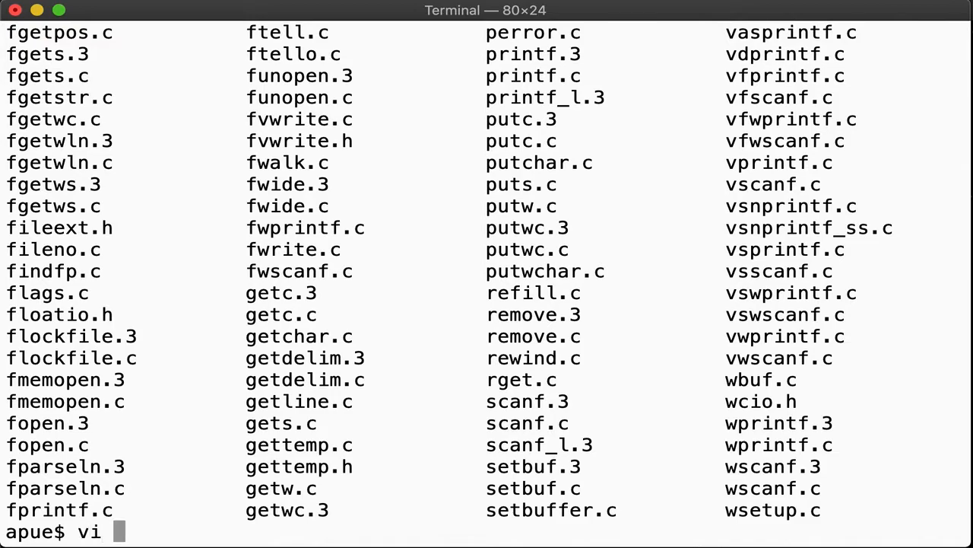
text(lib/libc/)
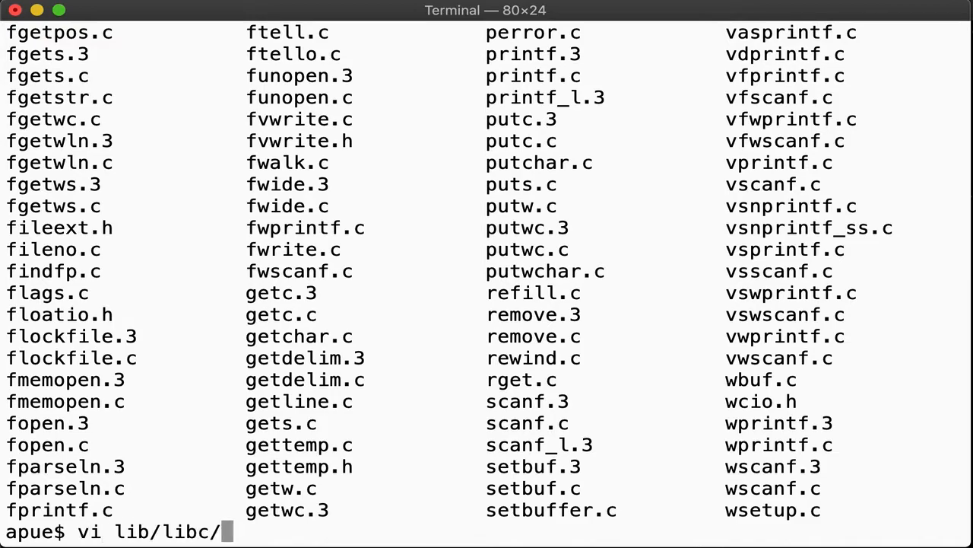
text(stdio/fprintf.c)
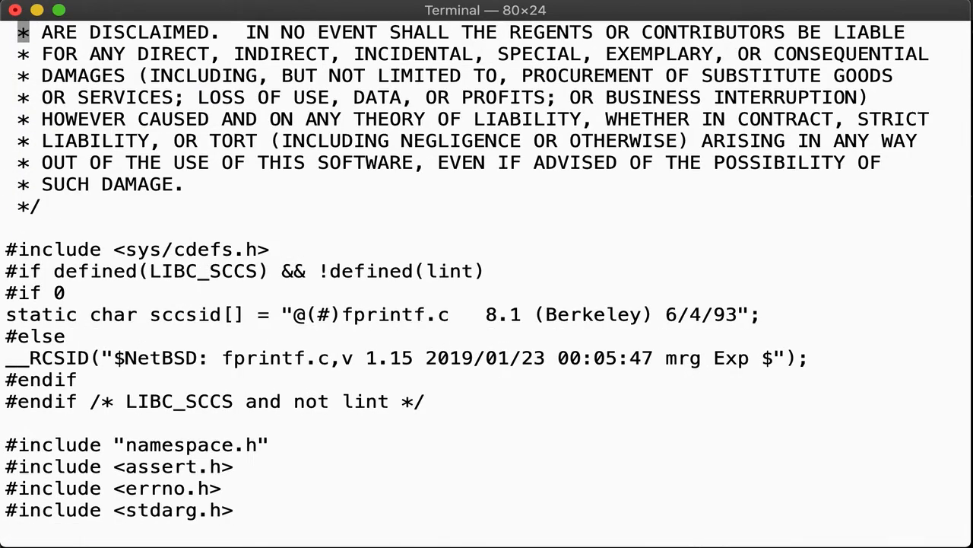
scroll(down, 3)
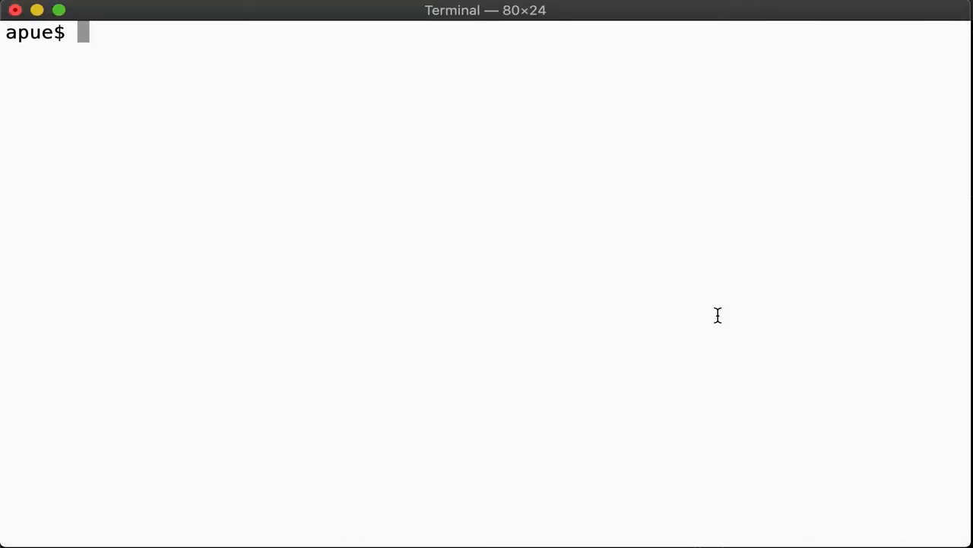
Install exctags via pkgin and index /usr/include and /usr/src/lib recursively into ~/.tags.
text(sudo pkg)
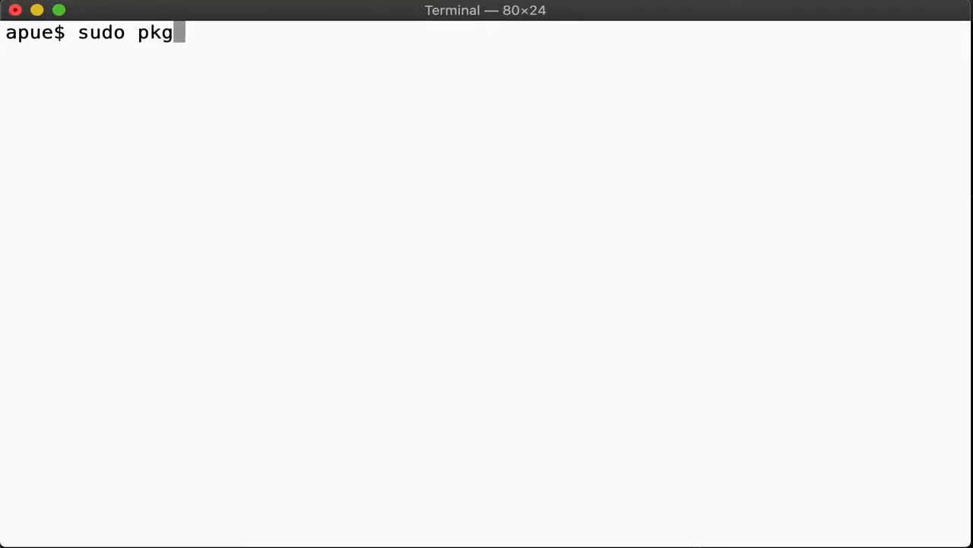
text(in -y install exctags)
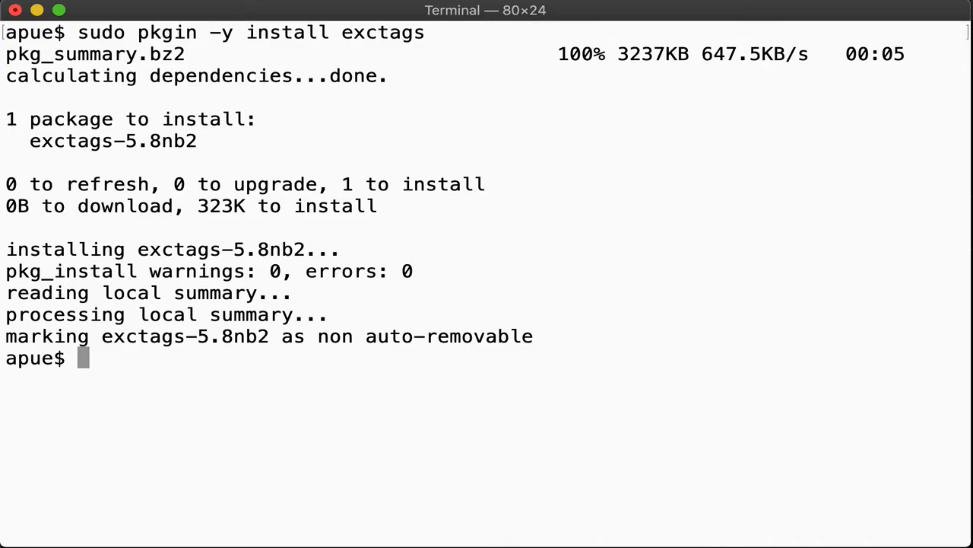
text(exctags =f)
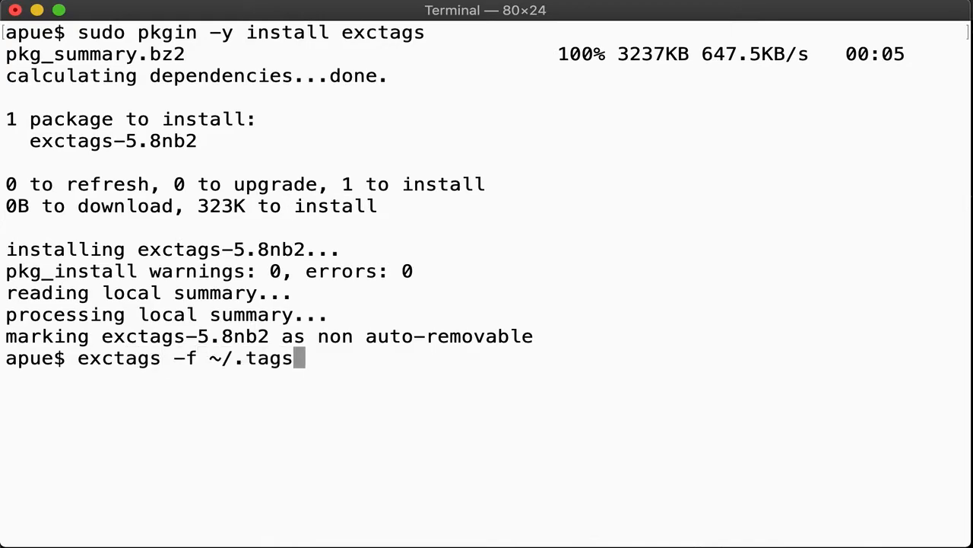
text(-R -I __)
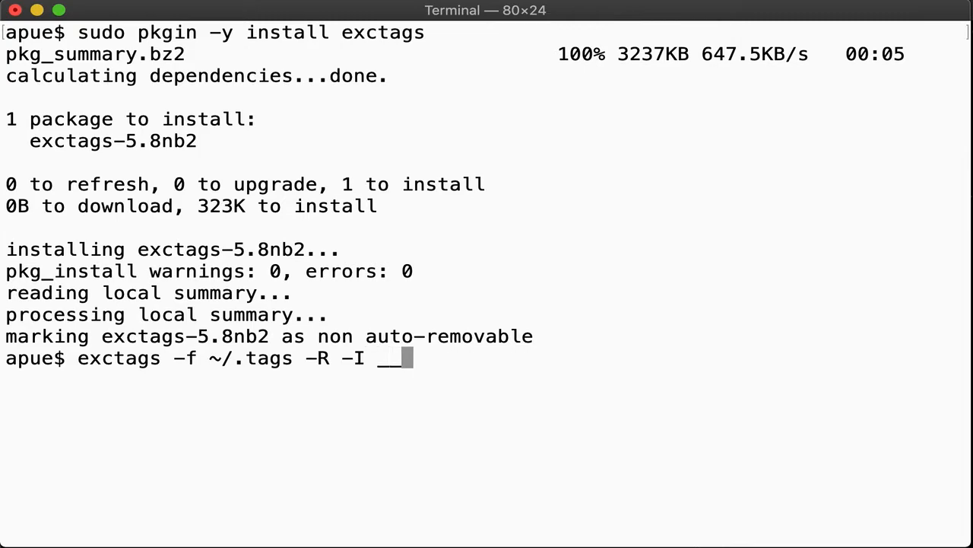
text(weak_)
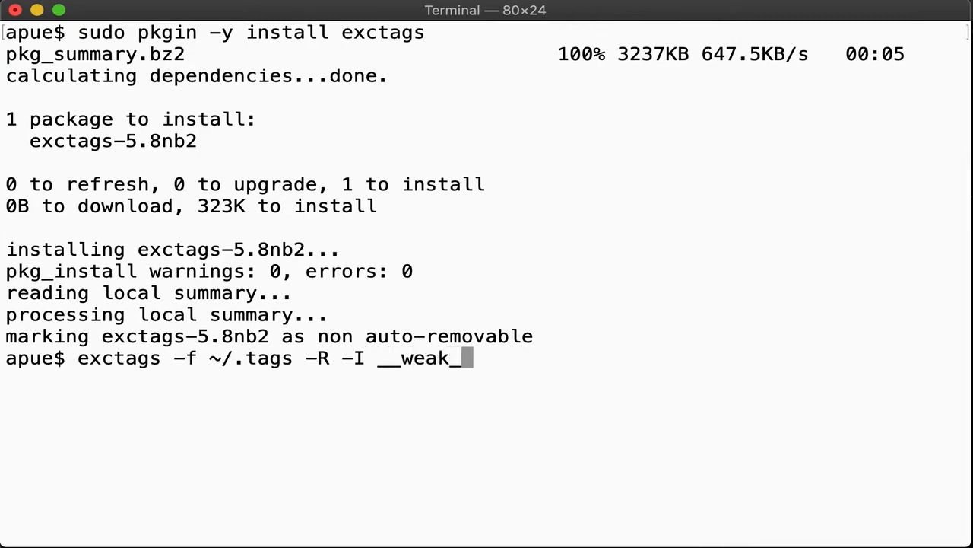
text(alias)
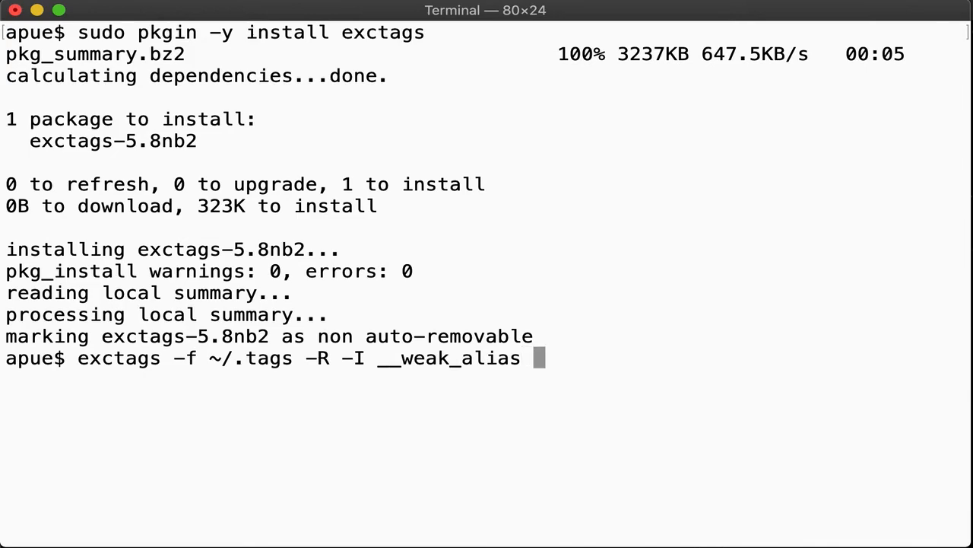
text(/usr/)
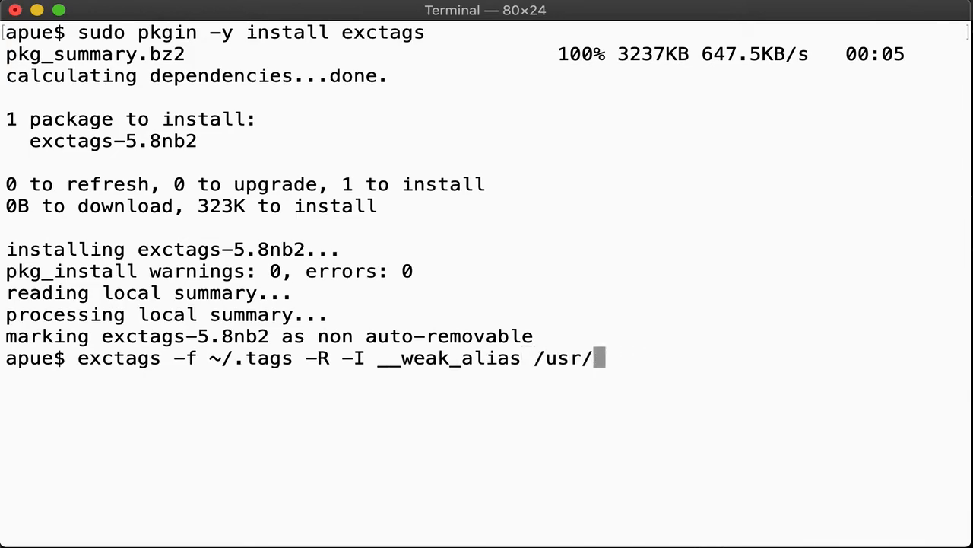
text(include)
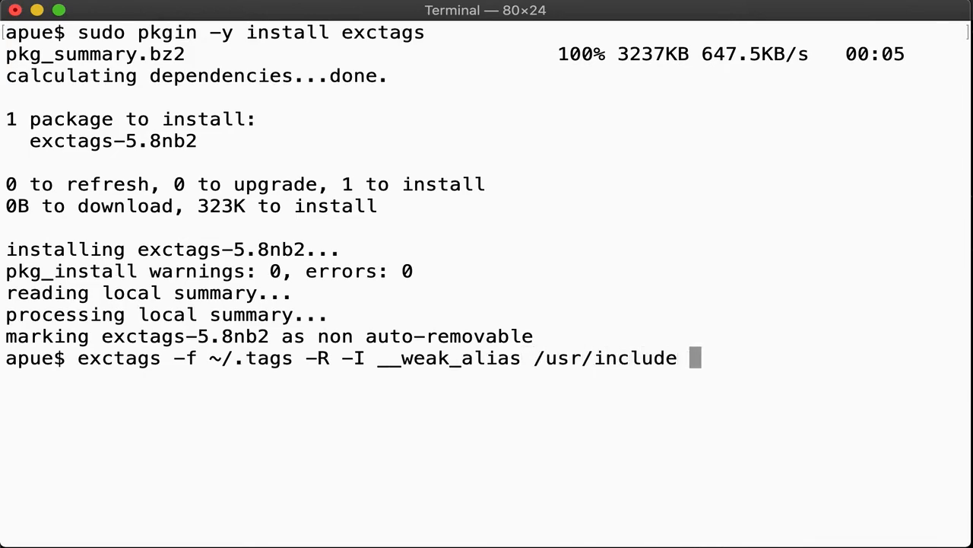
text(/usr/src/lib)
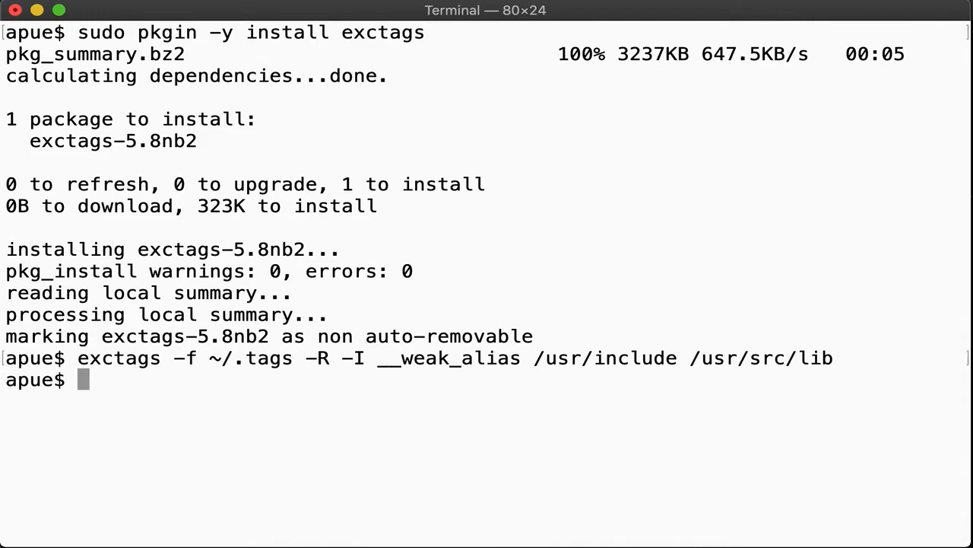
Confirm ~/.tags is 14433660 bytes and page through its libc and header entries.
text(ls -l .tag)
text(cd)
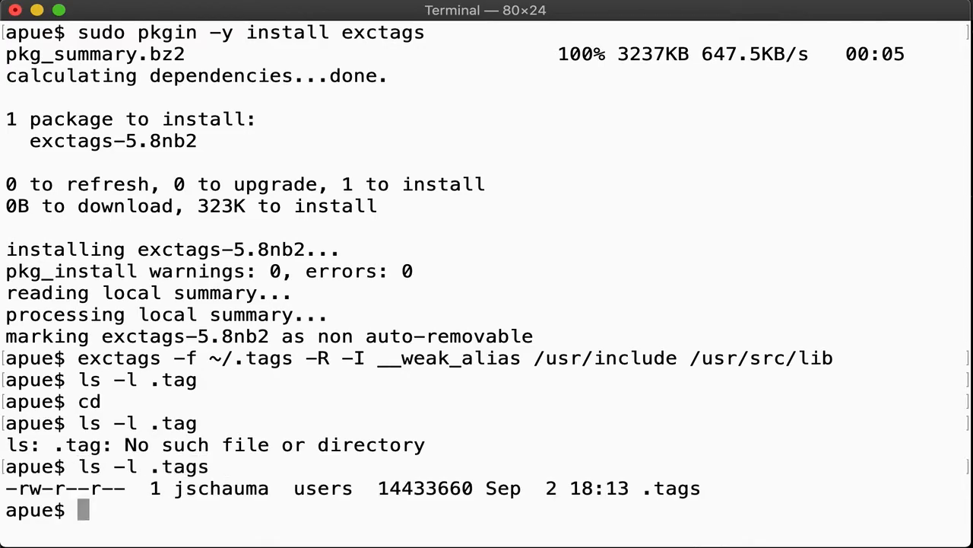
text(more .ta)
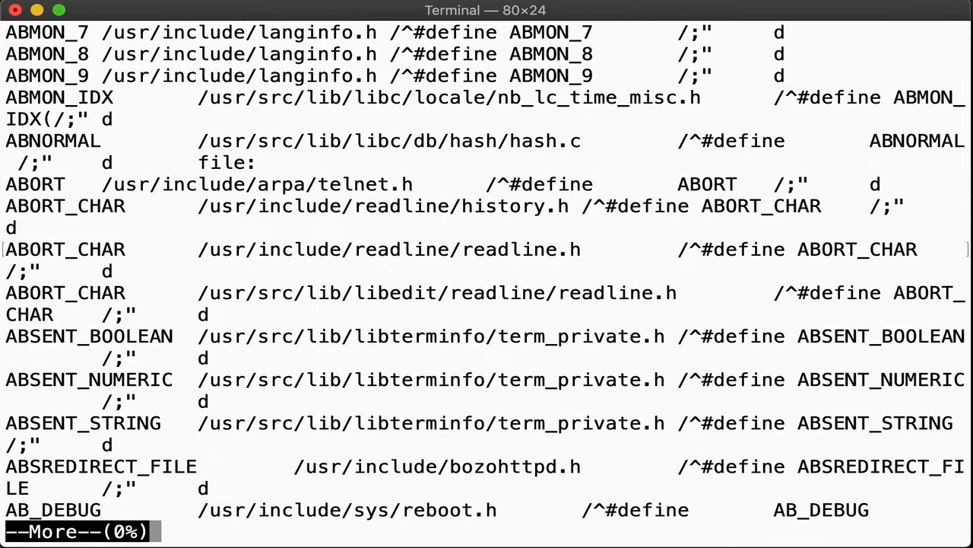
key(space)
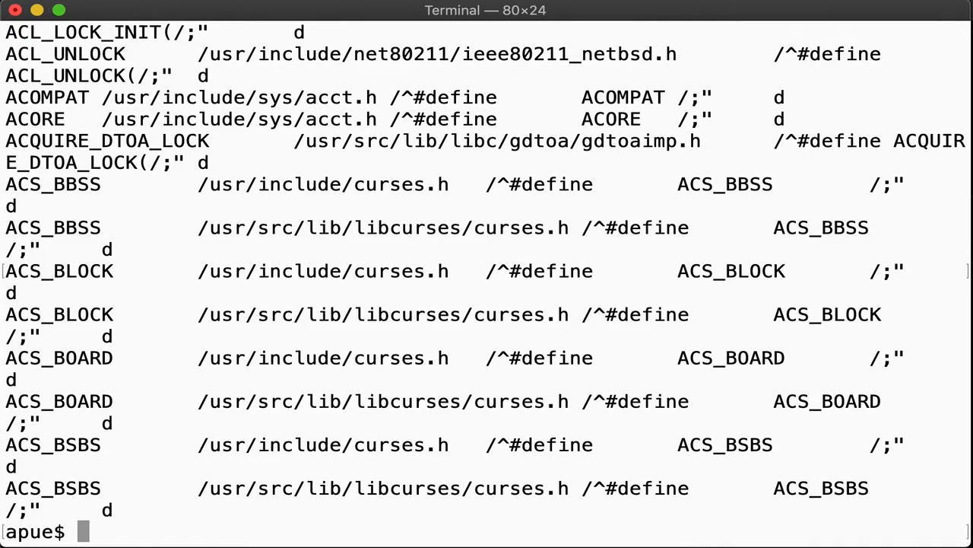
Append 'set tags=tags\ /home/jschauma/.tags' to ~/.exrc.
text(e)
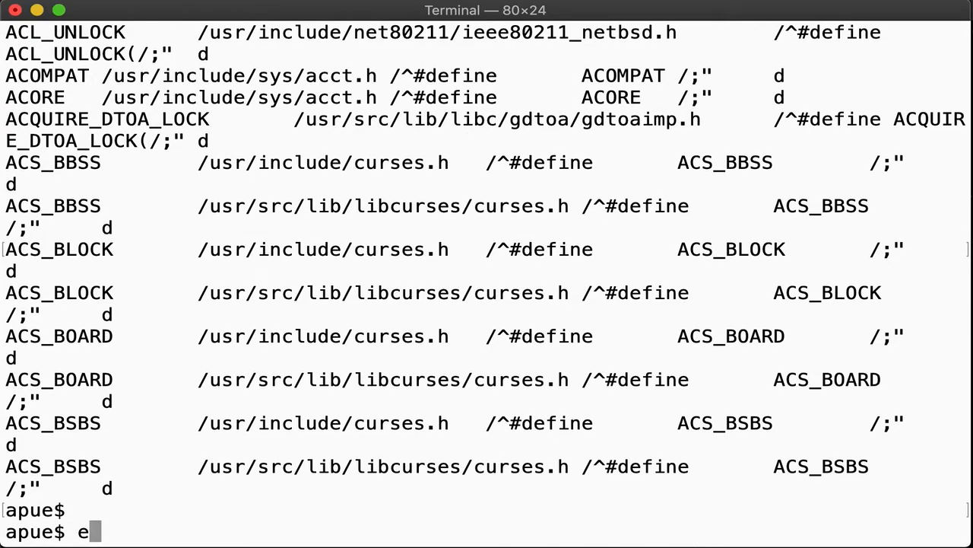
text(cho "set t)
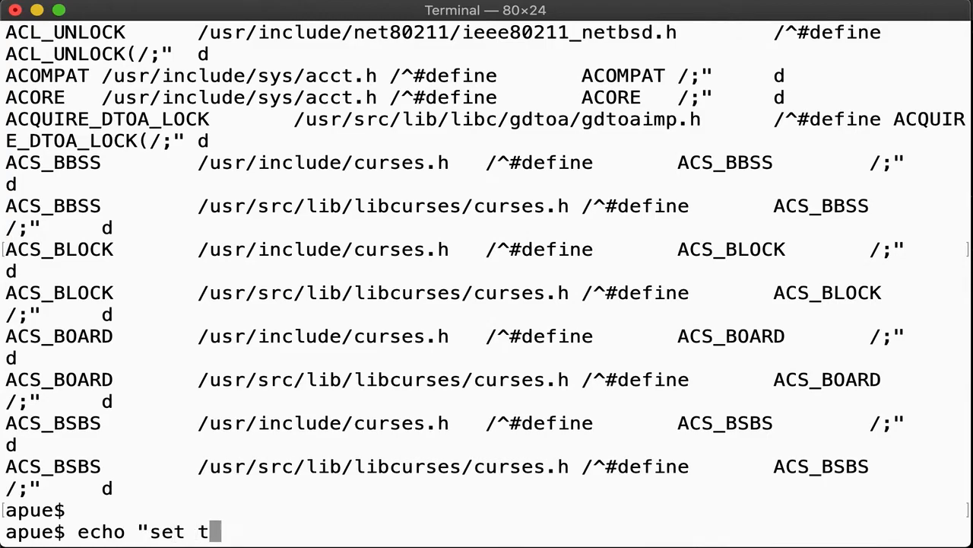
text(ags=tags\)
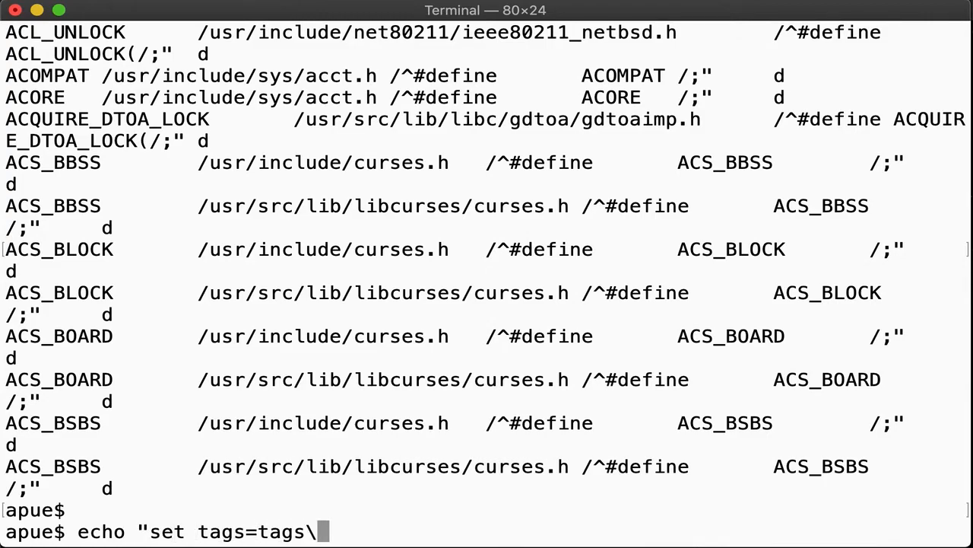
text(/home/jschauma/.)
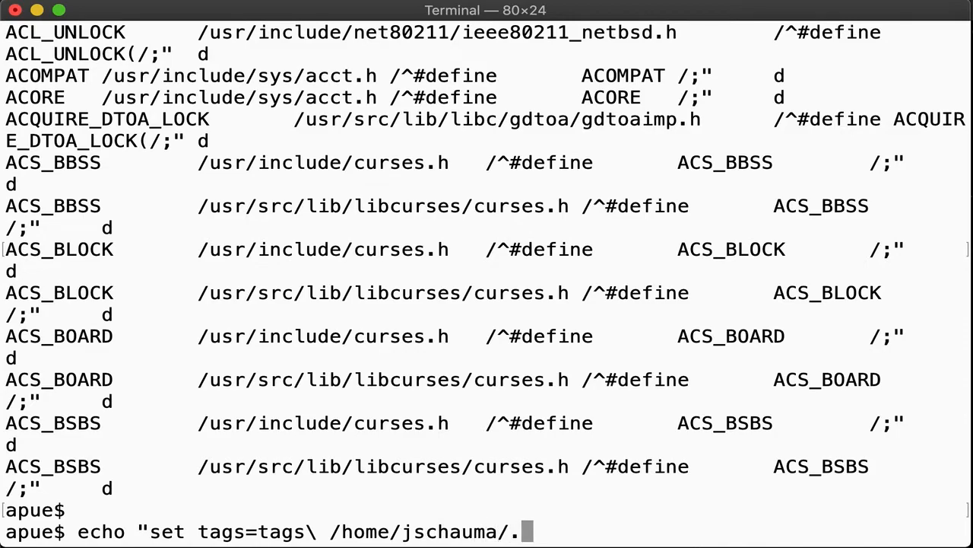
text(tags" >> ~/.exrc)
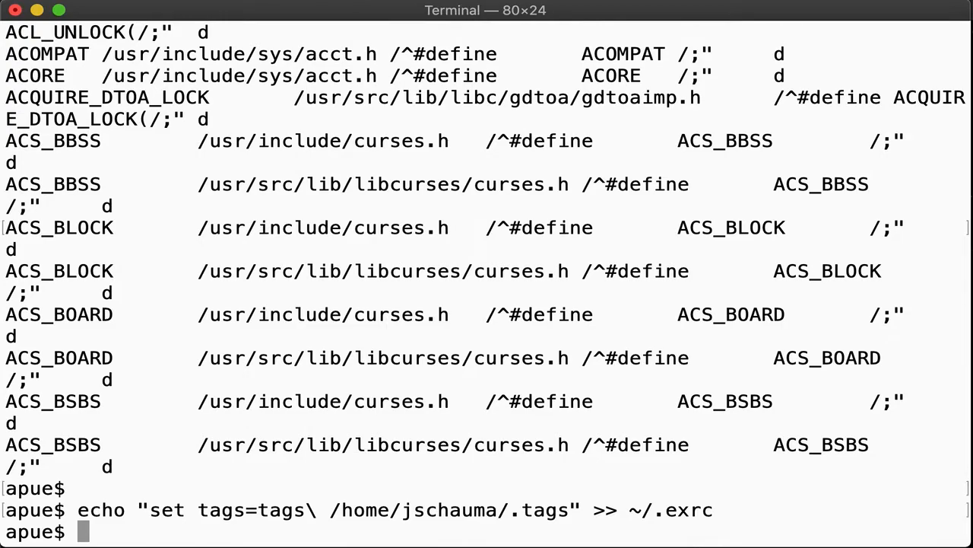
Append 'set tags+=~/.tags' to ~/.vimrc.
text(echo "set tags+)
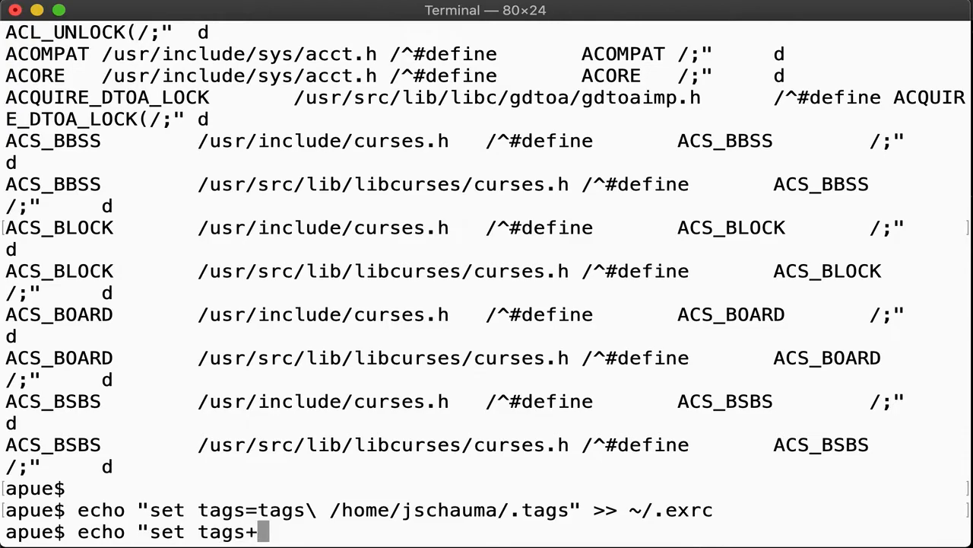
text(=~/.ta)
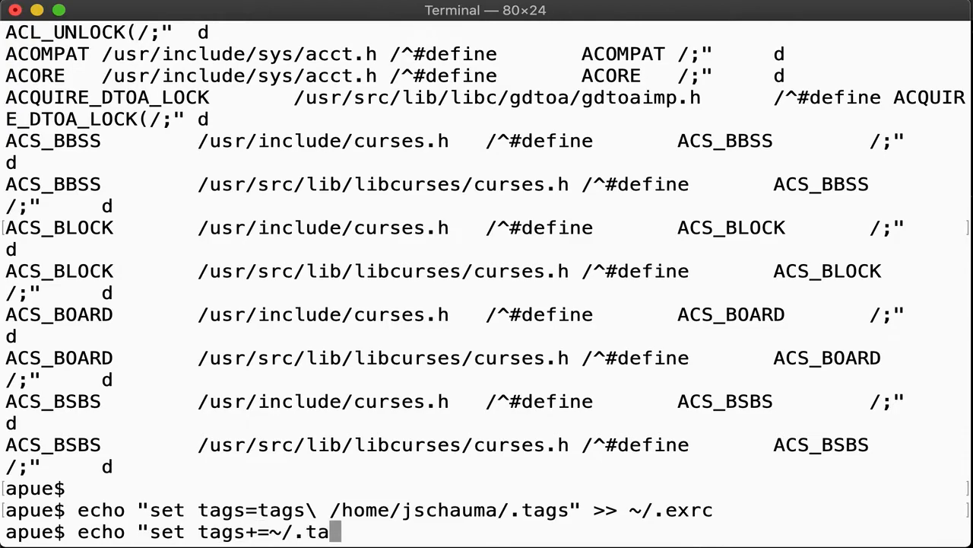
text(gs" >> ~/.vimrc)
text(cd)
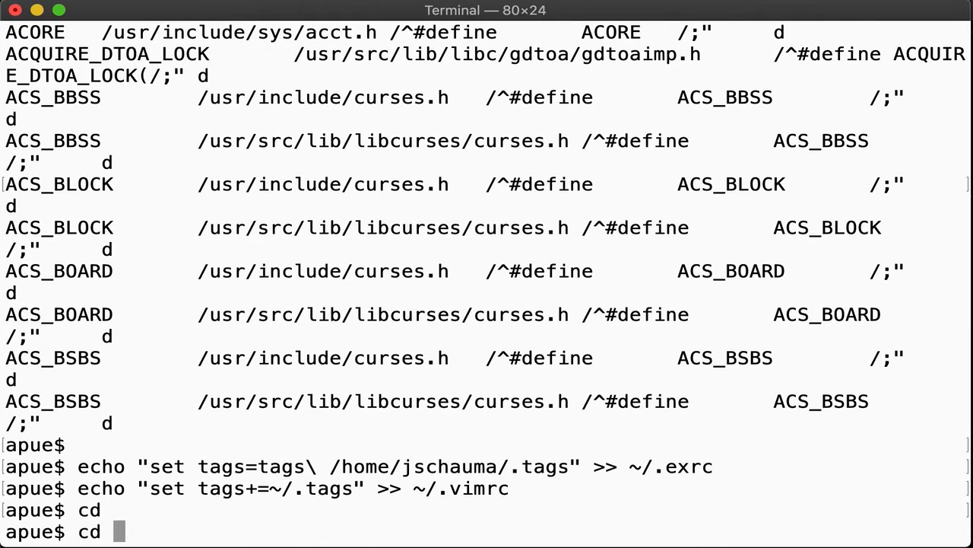
Go to tt/ctags, open simple-shell.c in vim, and search for 'get'.
text(tt/ctags)
text(ls)
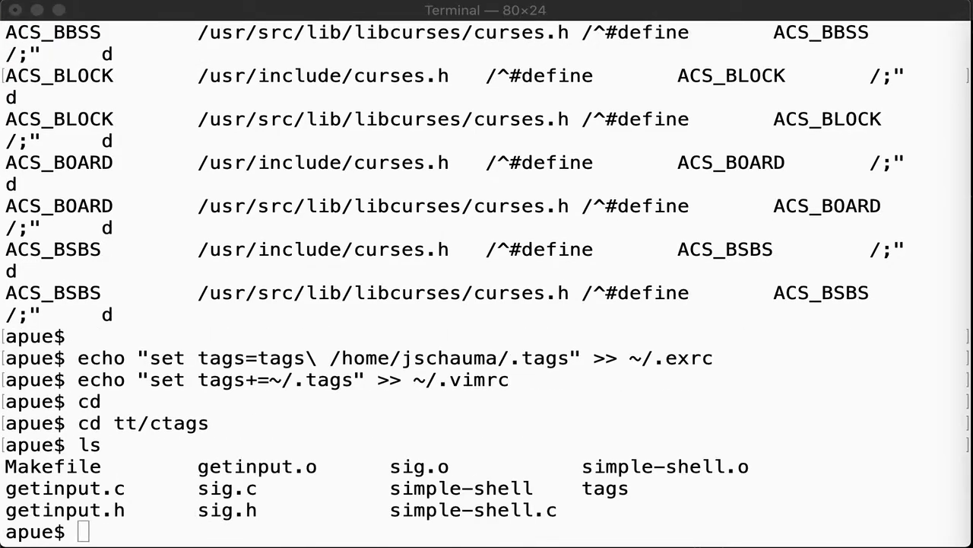
text(vim simple-shell)
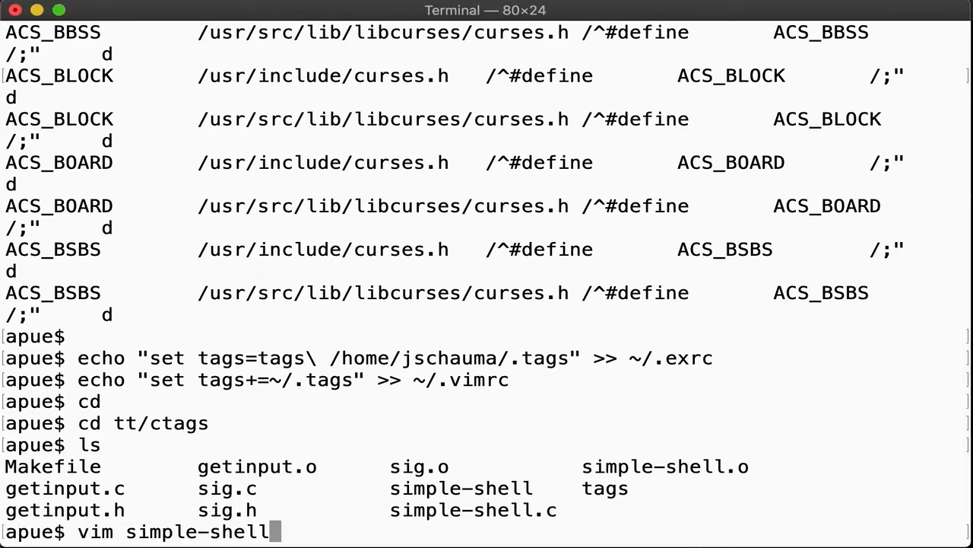
text(.c)
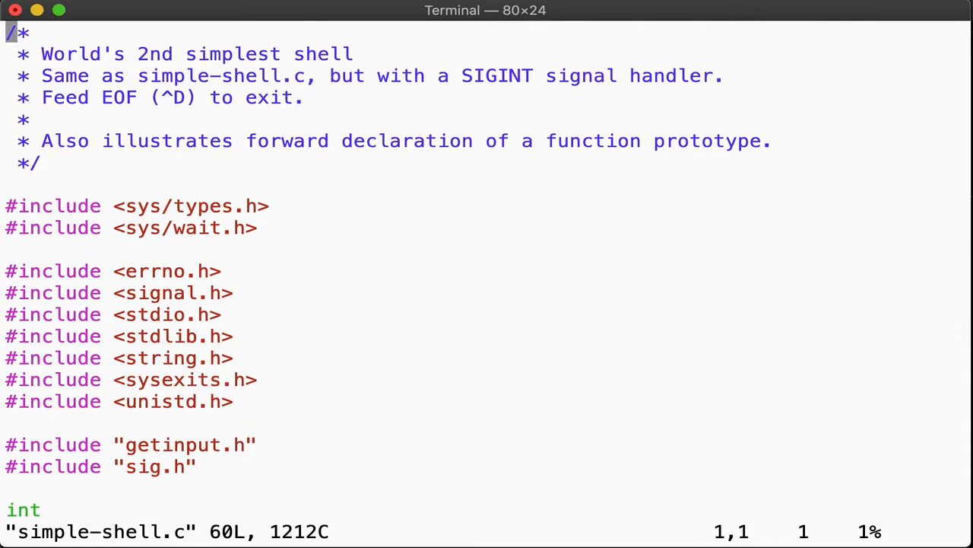
scroll(down, 3)
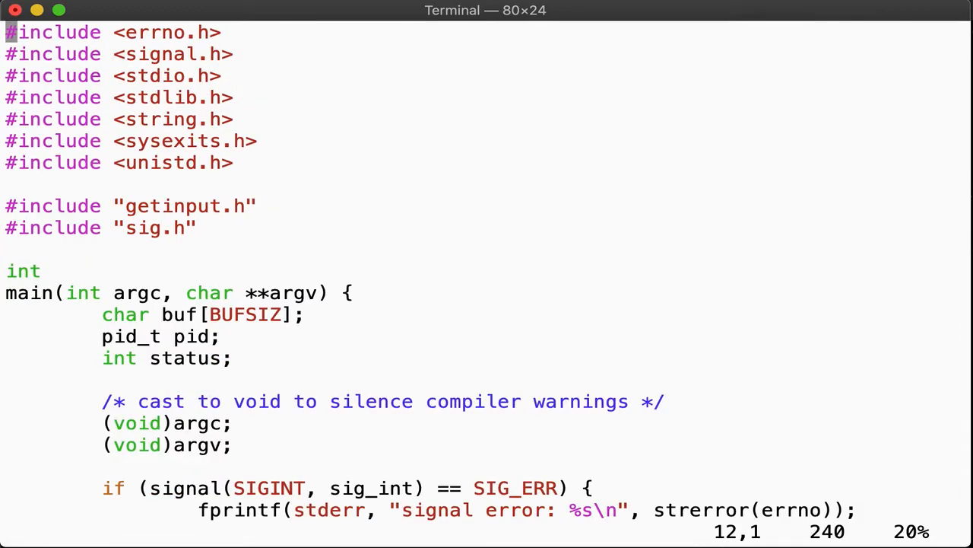
text(/get)
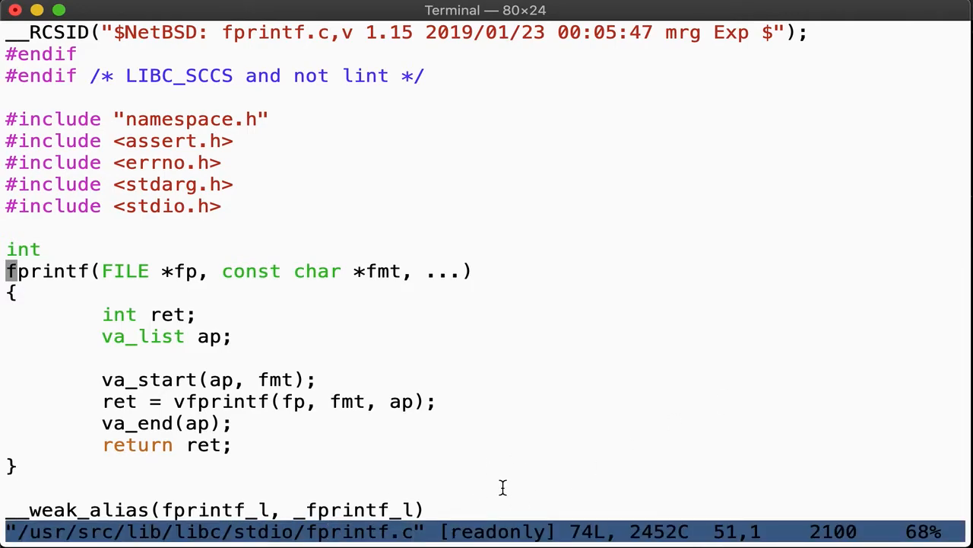
mouse_move(554, 455)
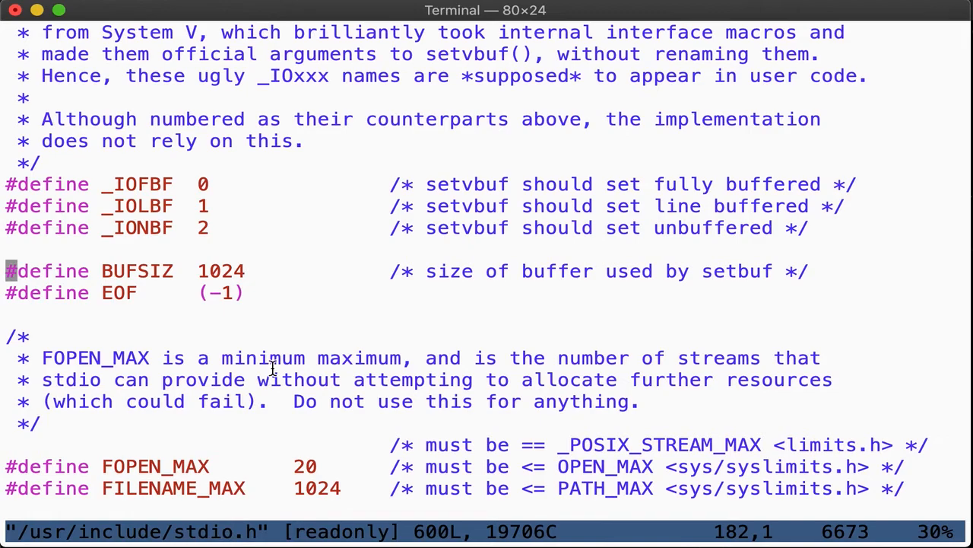
mouse_move(325, 266)
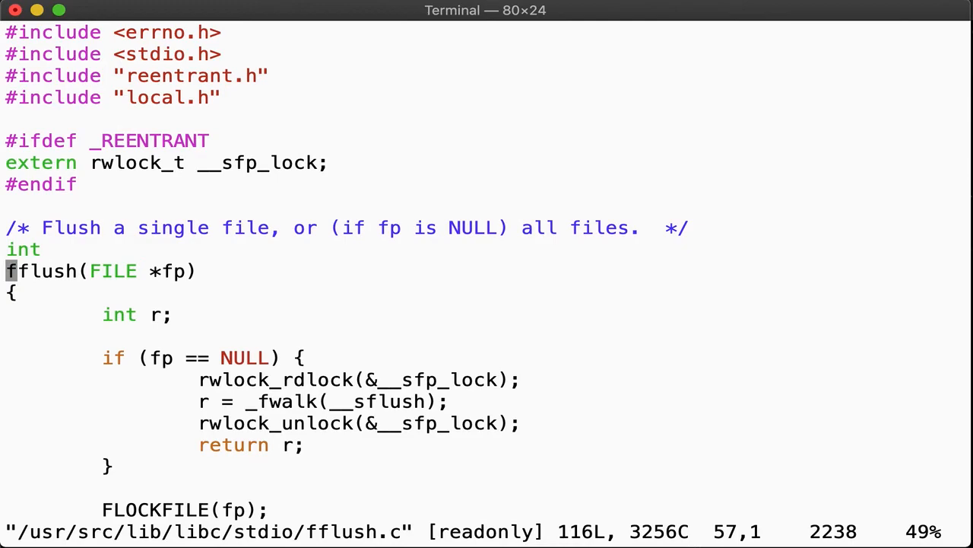
Follow the fflush tag into fflush.c, then pop back to main() in simple-shell.c.
scroll(down, 3)
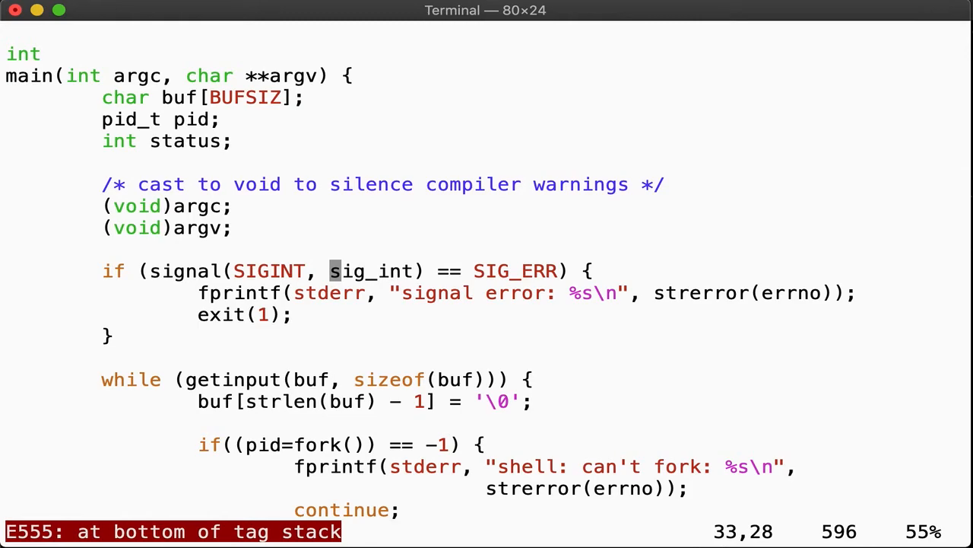
View the strerror(3) man page from vim, then return to simple-shell.c.
key(j)
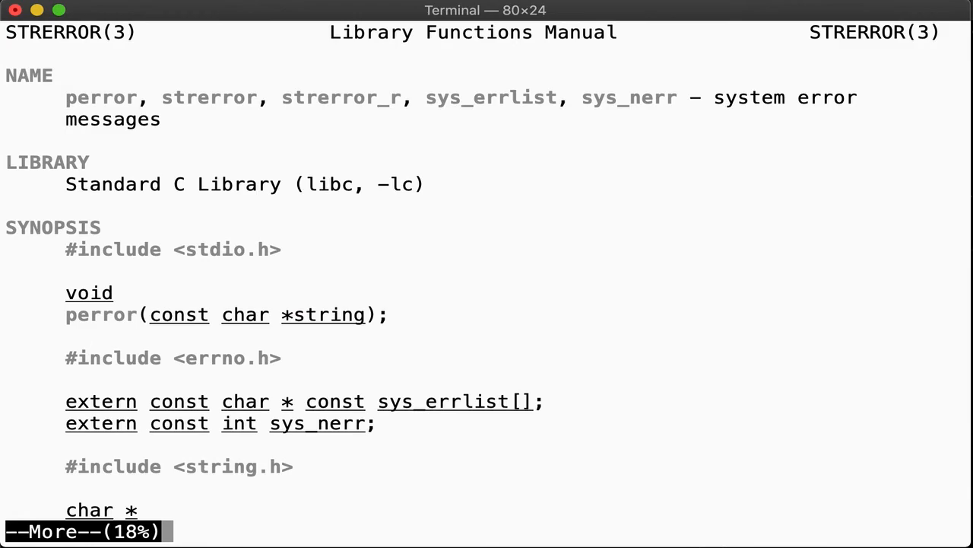
key(space)
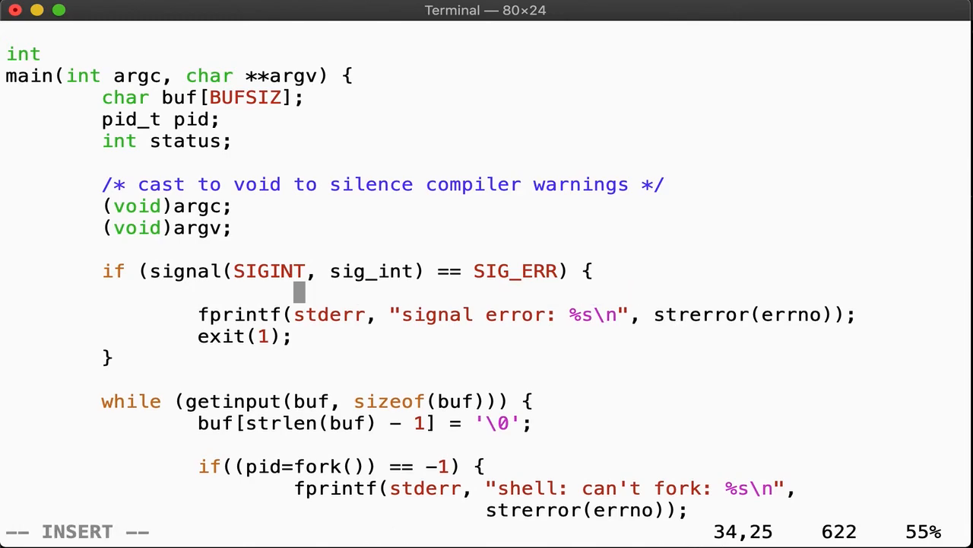
Insert a temporary 'puts' line in main(), undo it, and write the file.
text(puts)
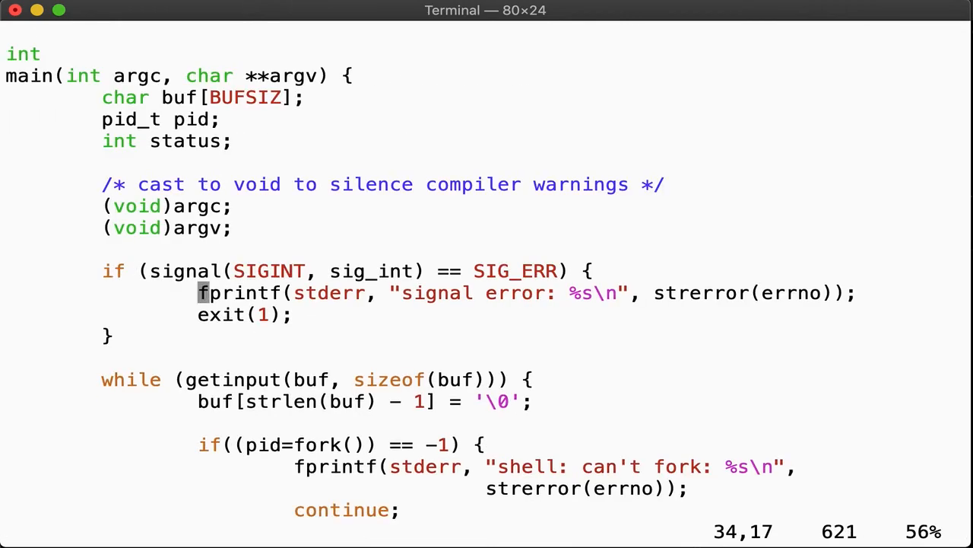
text(:w)
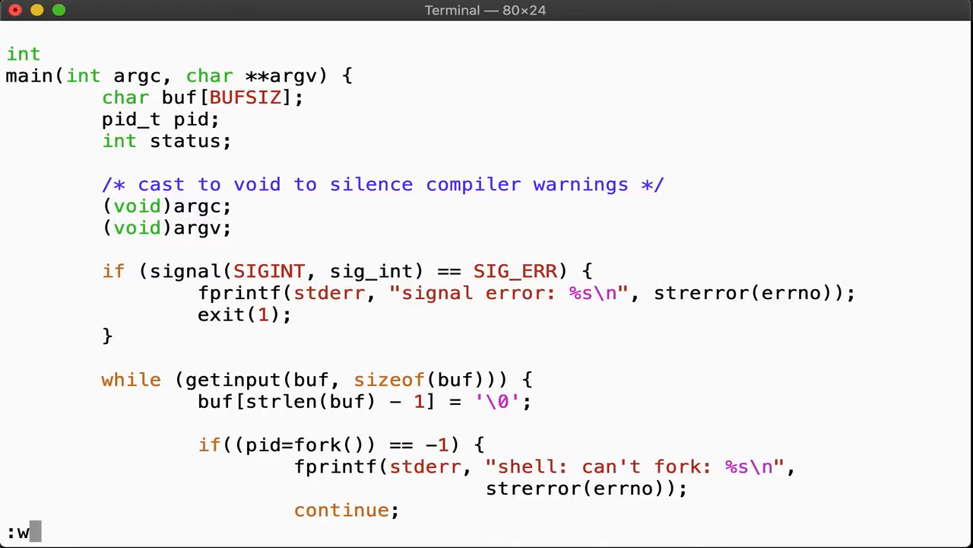